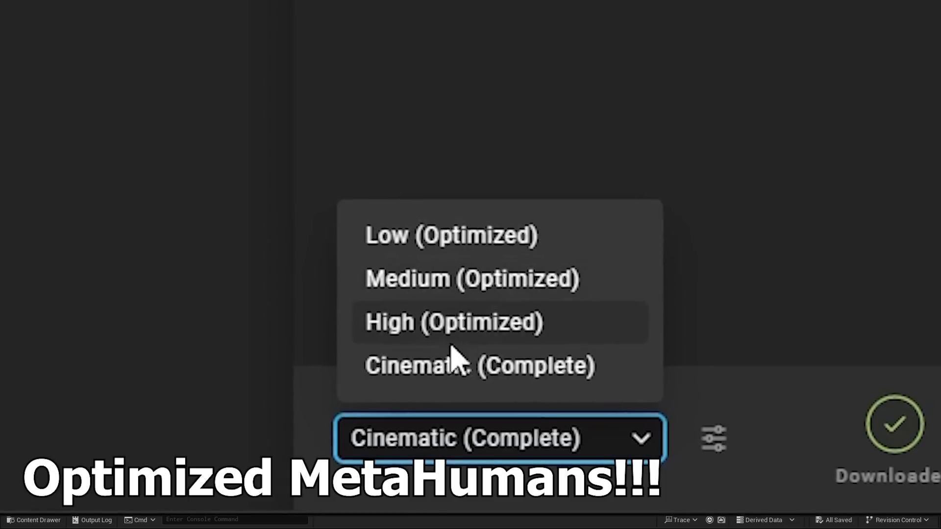
{"action": "mouse_move", "coordinate": [593, 144]}
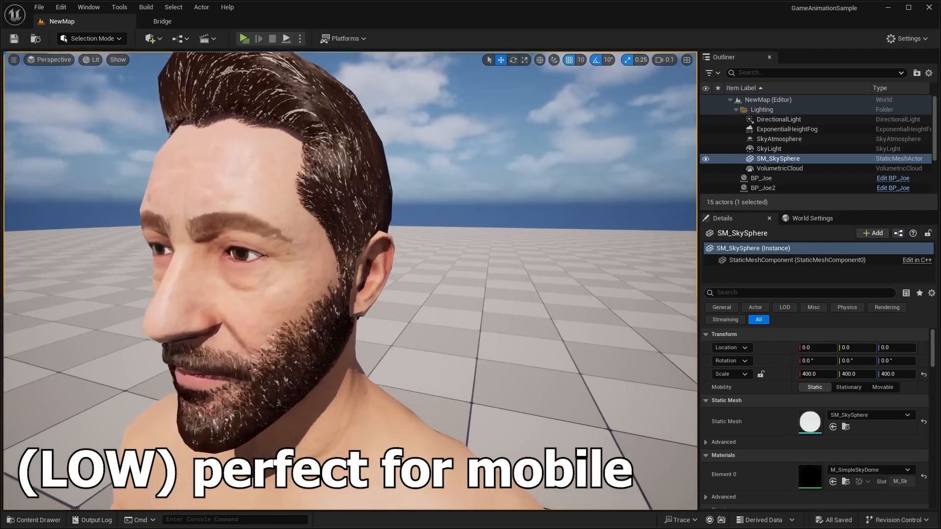
Step: Switch the viewport to Wireframe to show the Low MetaHuman's sparse head mesh, then back to Lit
{"action": "left_click", "coordinate": [91, 59]}
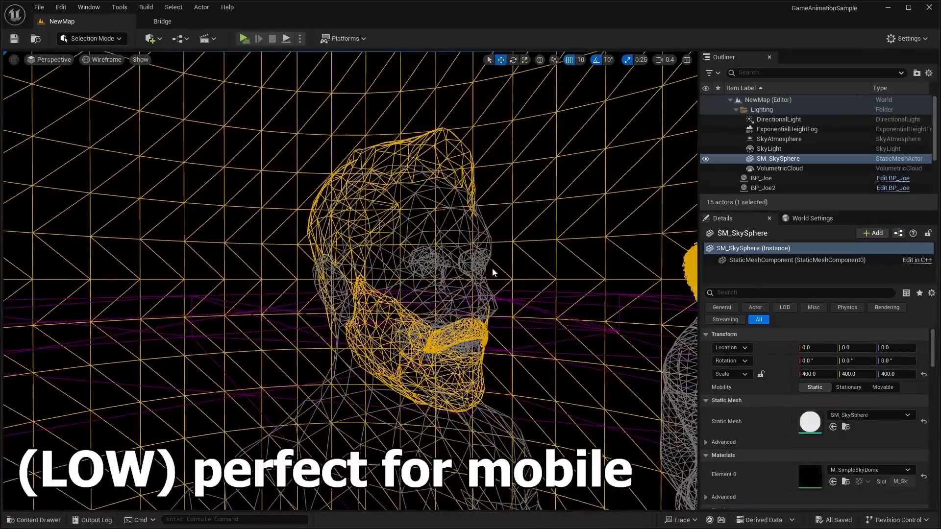
{"action": "left_click", "coordinate": [101, 59]}
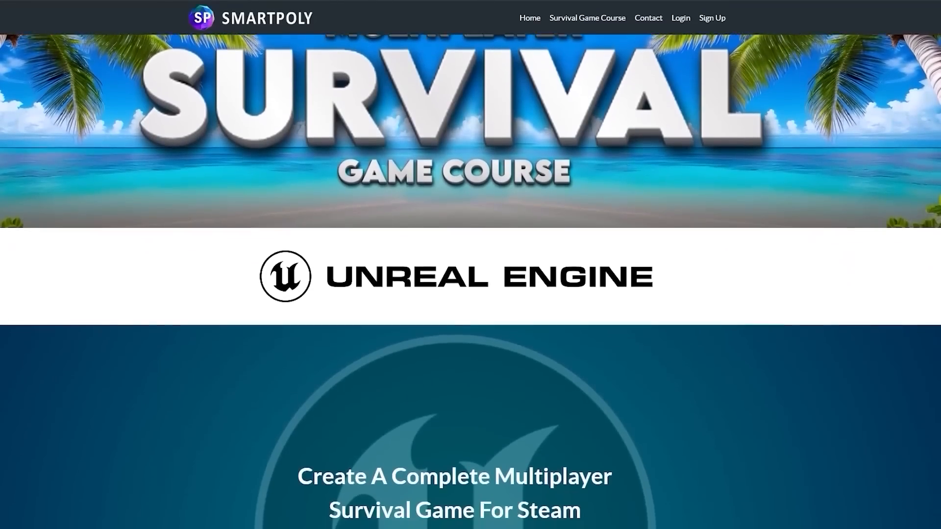
Step: Scroll the Smartpoly survival game course page and continue into its content
{"action": "scroll", "scroll_direction": "down", "scroll_amount": 3}
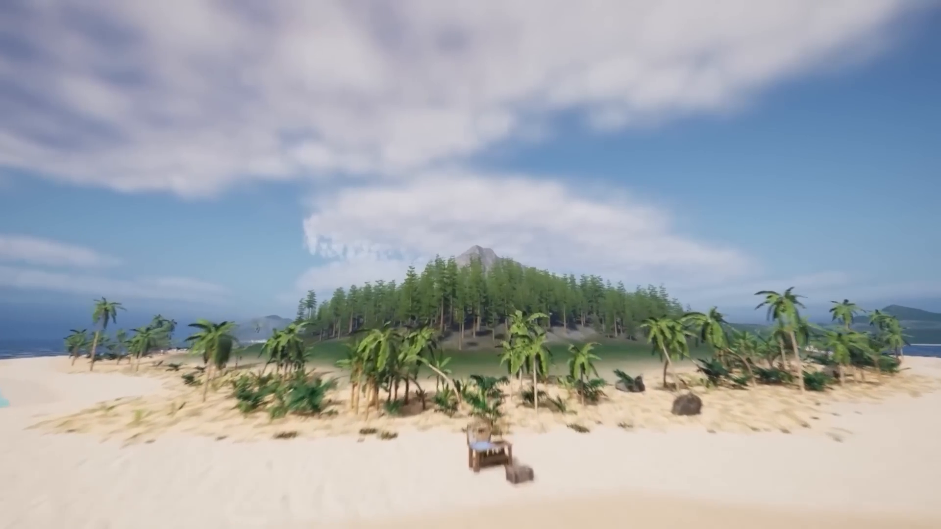
{"action": "key", "text": "tab"}
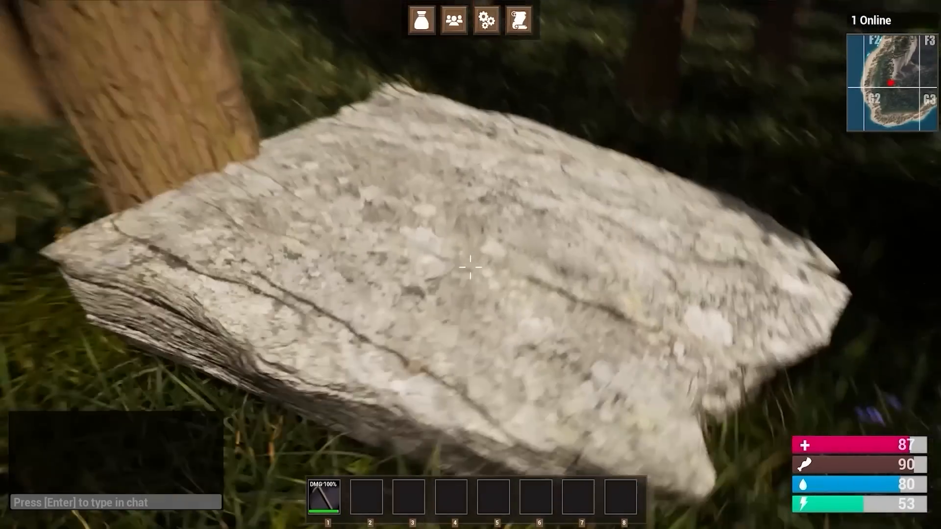
{"action": "left_click", "coordinate": [470, 268]}
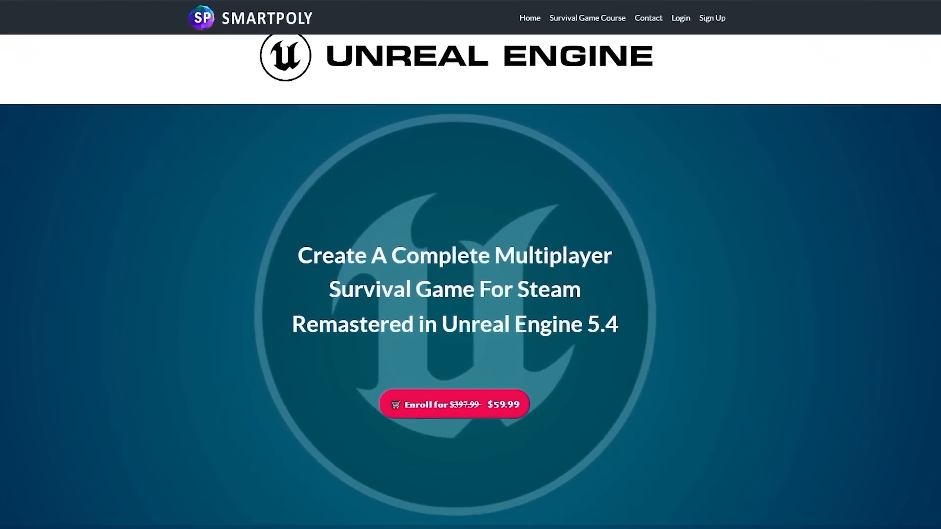
Step: Scroll through the feature tiles down to the cross-platform Prop Hunt course section with its Enroll button
{"action": "scroll", "scroll_direction": "down", "scroll_amount": 3}
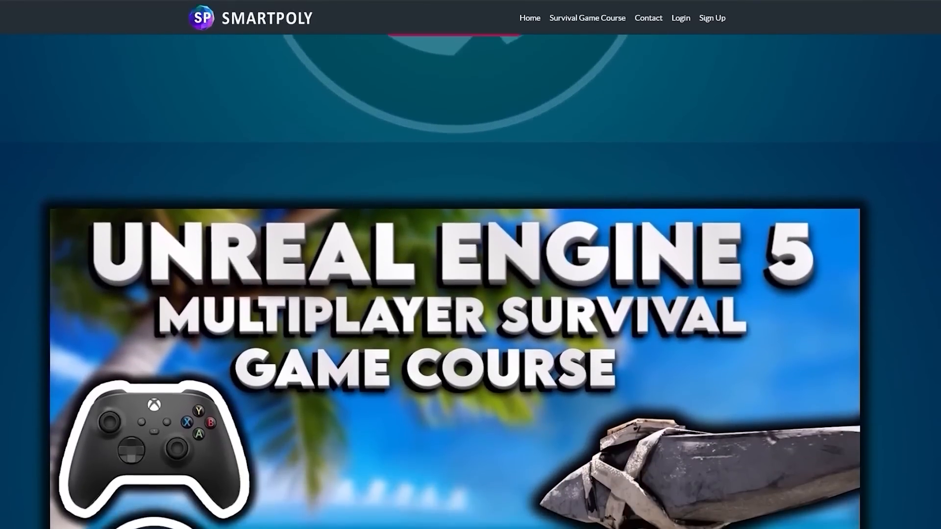
{"action": "scroll", "scroll_direction": "down", "scroll_amount": 3}
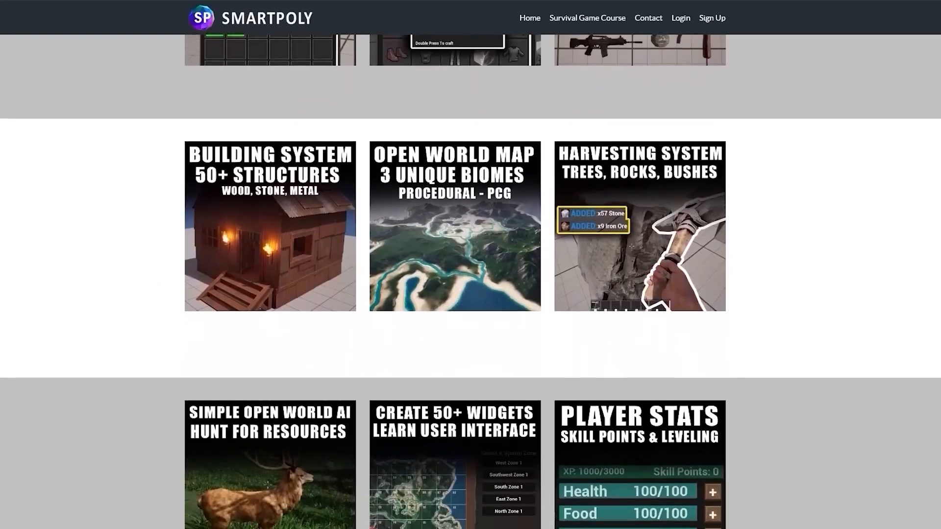
{"action": "scroll", "scroll_direction": "down", "scroll_amount": 3}
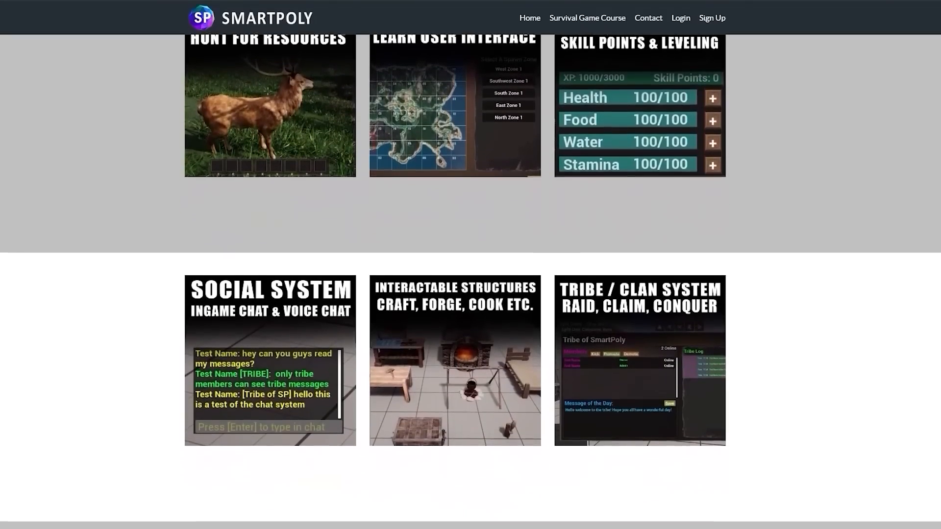
{"action": "scroll", "scroll_direction": "up", "scroll_amount": 3}
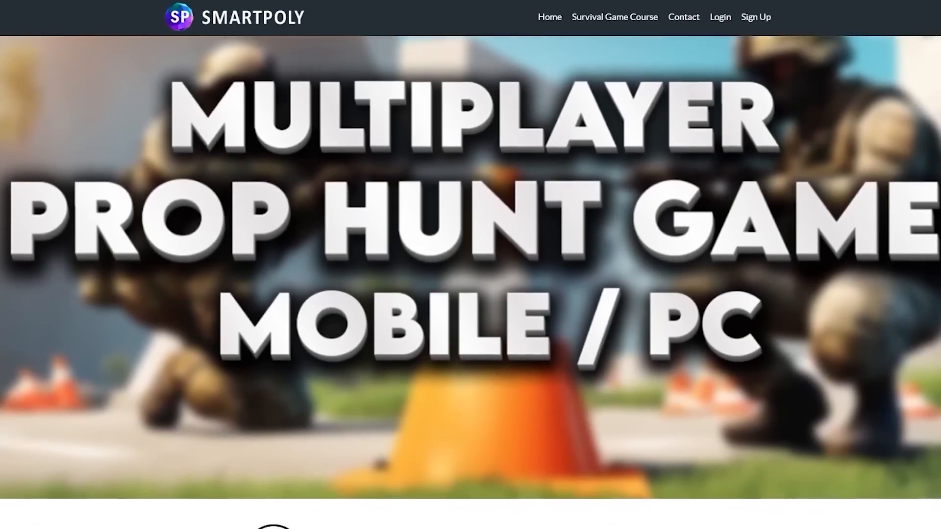
{"action": "scroll", "scroll_direction": "down", "scroll_amount": 3}
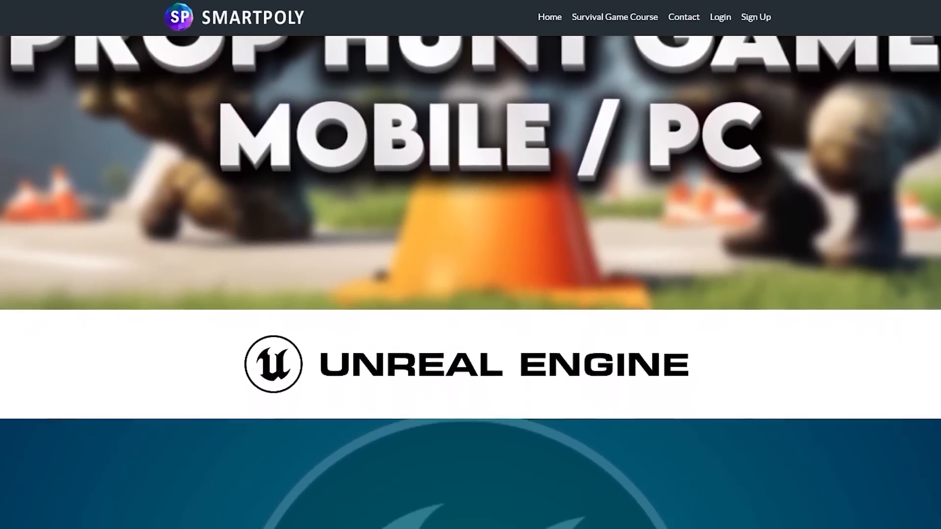
{"action": "scroll", "scroll_direction": "down", "scroll_amount": 3}
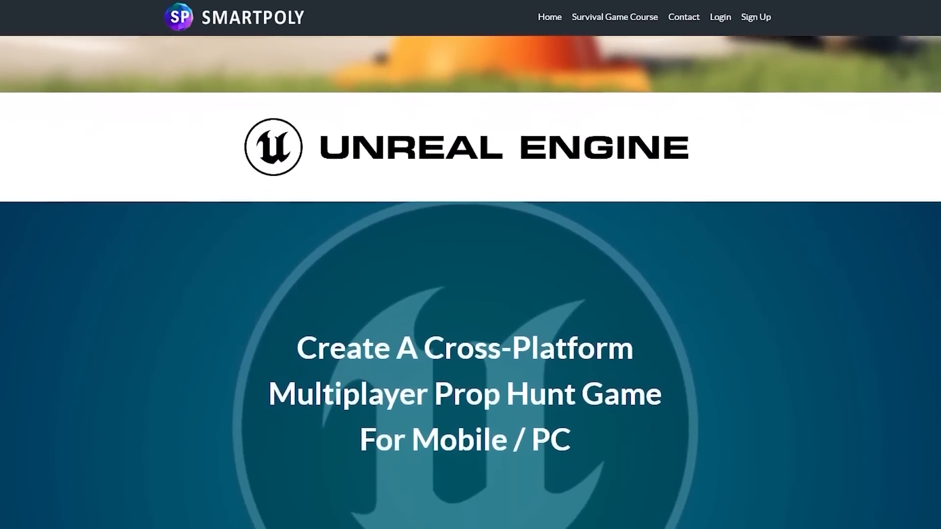
{"action": "scroll", "scroll_direction": "down", "scroll_amount": 3}
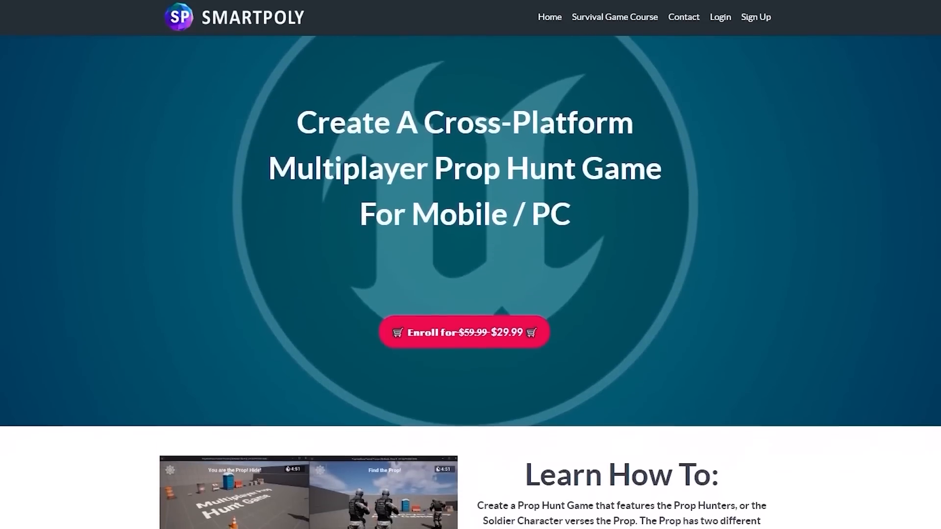
{"action": "scroll", "scroll_direction": "down", "scroll_amount": 3}
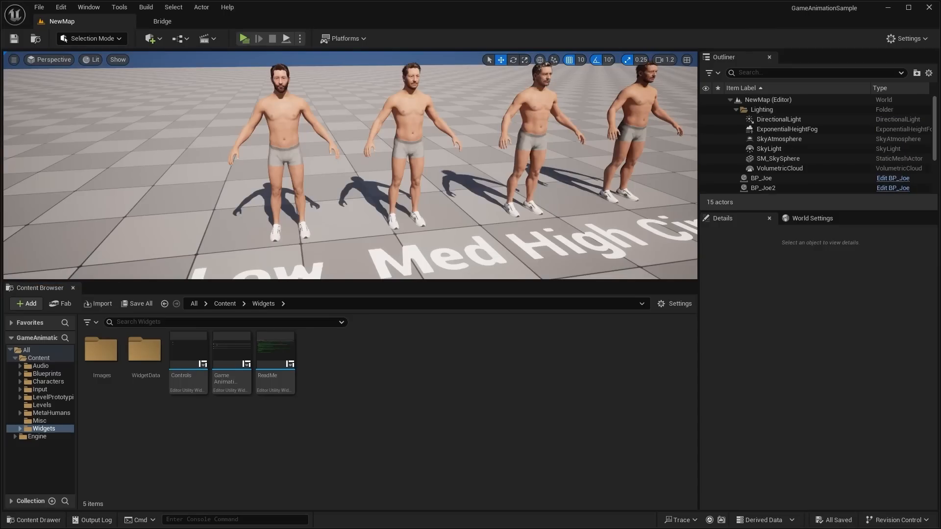
{"action": "mouse_move", "coordinate": [472, 334]}
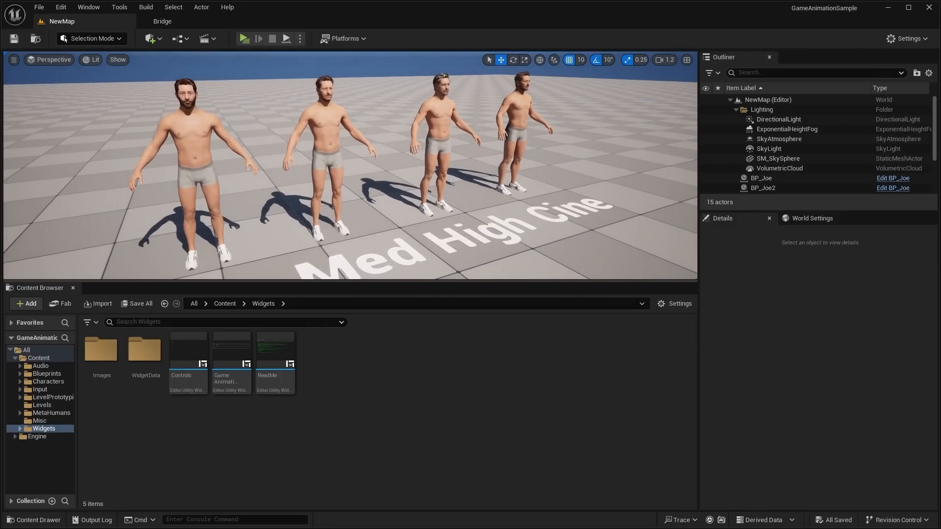
Step: Close the Content Browser and fly the camera up close to one of the lined-up MetaHumans
{"action": "left_click", "coordinate": [778, 157]}
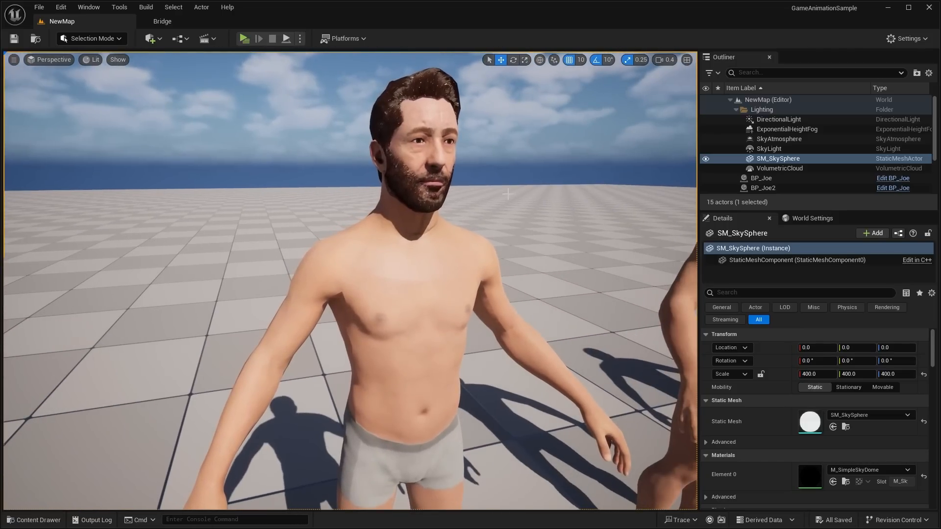
Step: View the MetaHuman's body mesh as Wireframe, then return to Lit for a close look at the next face
{"action": "left_click", "coordinate": [90, 59]}
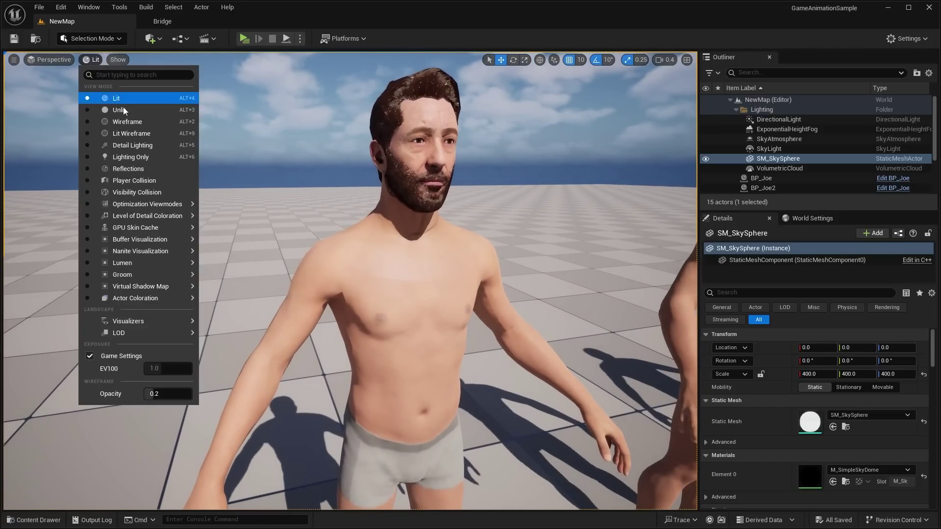
{"action": "left_click", "coordinate": [127, 121]}
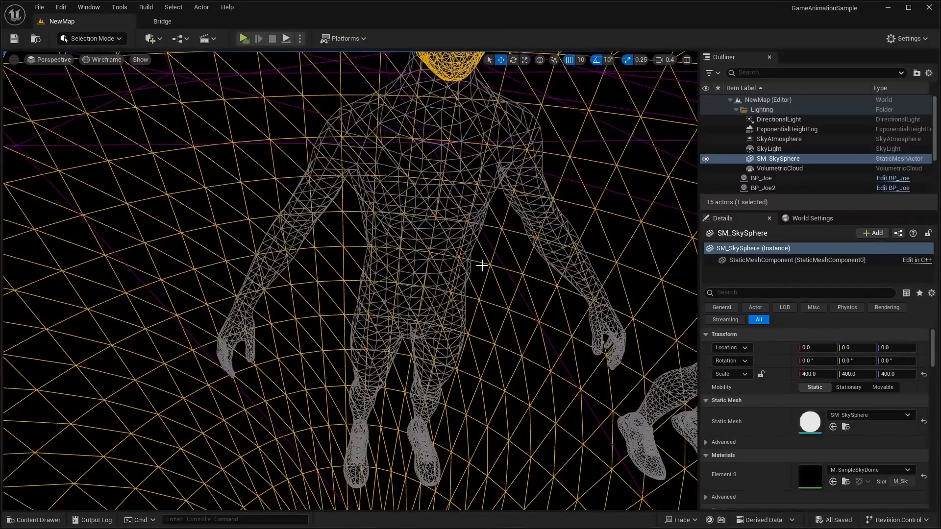
{"action": "left_click", "coordinate": [101, 59]}
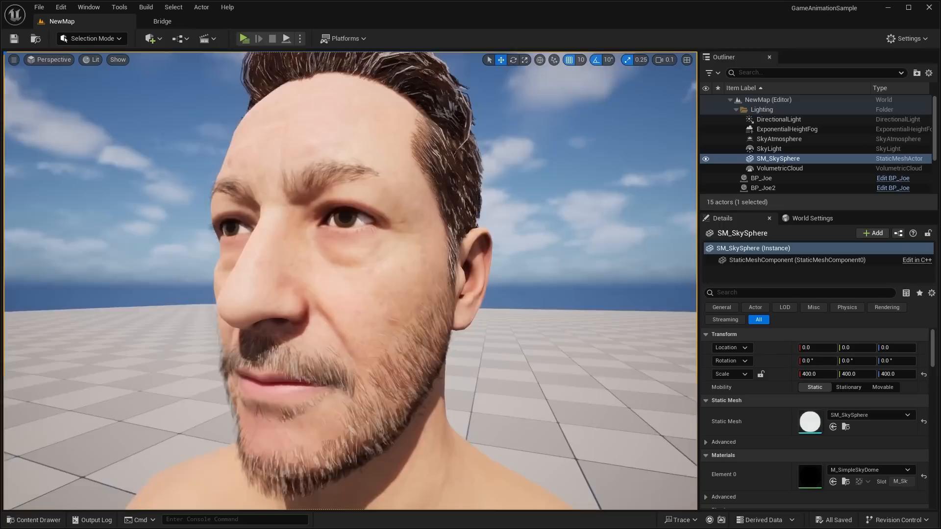
Step: Show the MetaHuman's face and hair meshes as Wireframe, then return to Lit shading
{"action": "left_click", "coordinate": [93, 59]}
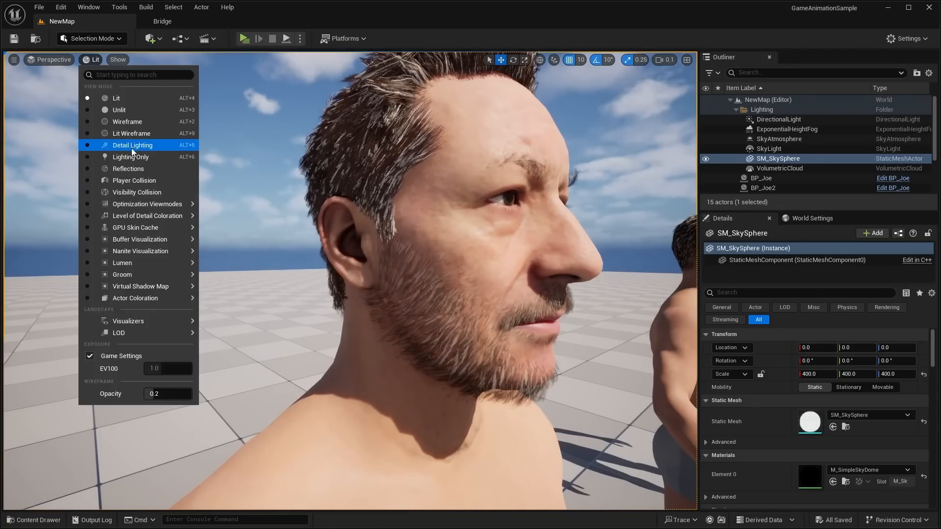
{"action": "left_click", "coordinate": [126, 121]}
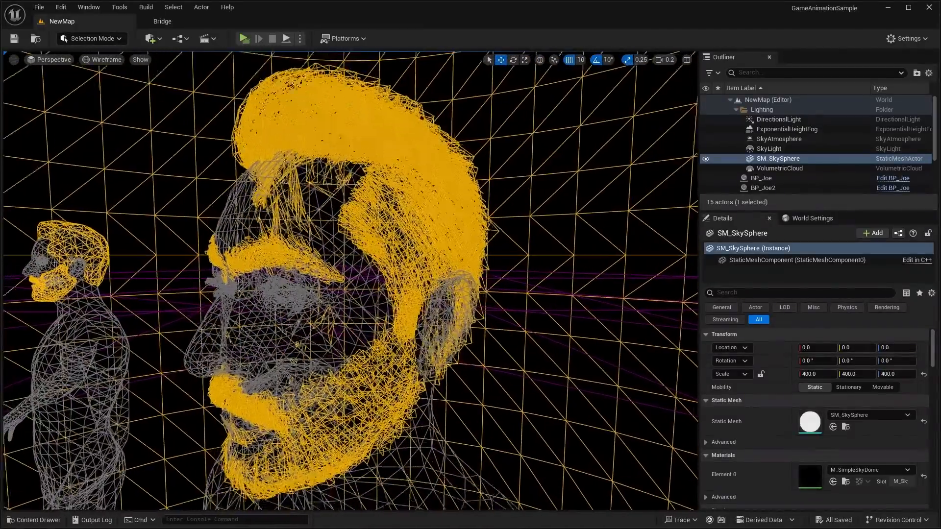
{"action": "left_click", "coordinate": [106, 60]}
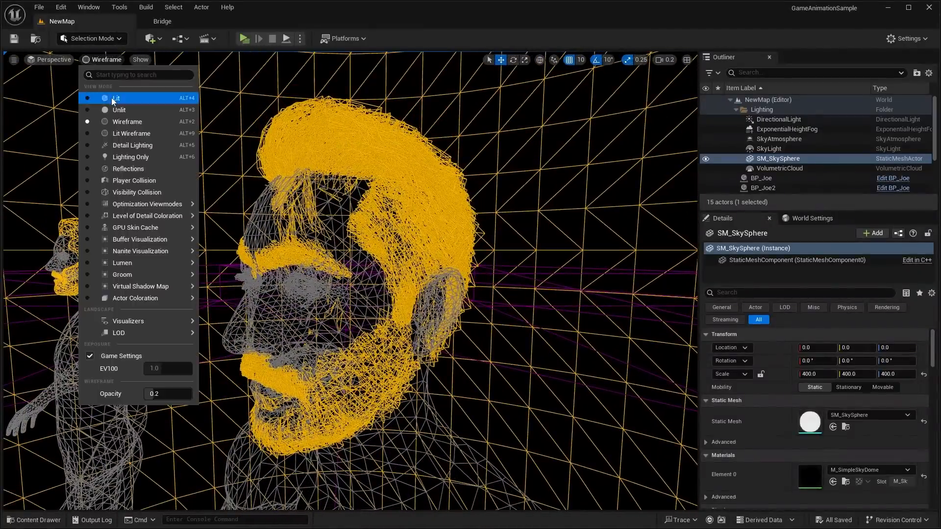
{"action": "left_click", "coordinate": [116, 98]}
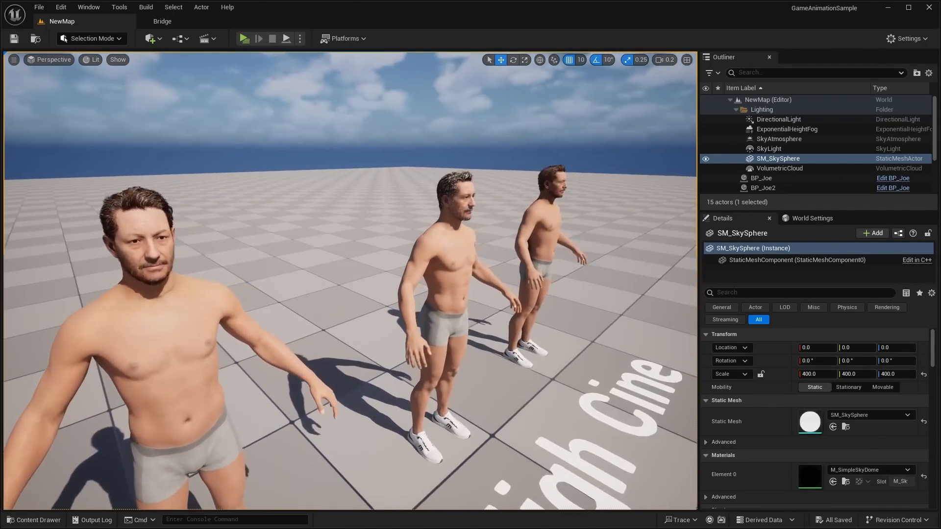
Step: Compare the face in Wireframe once more and bring the viewport back to normal Lit rendering
{"action": "left_click", "coordinate": [93, 59]}
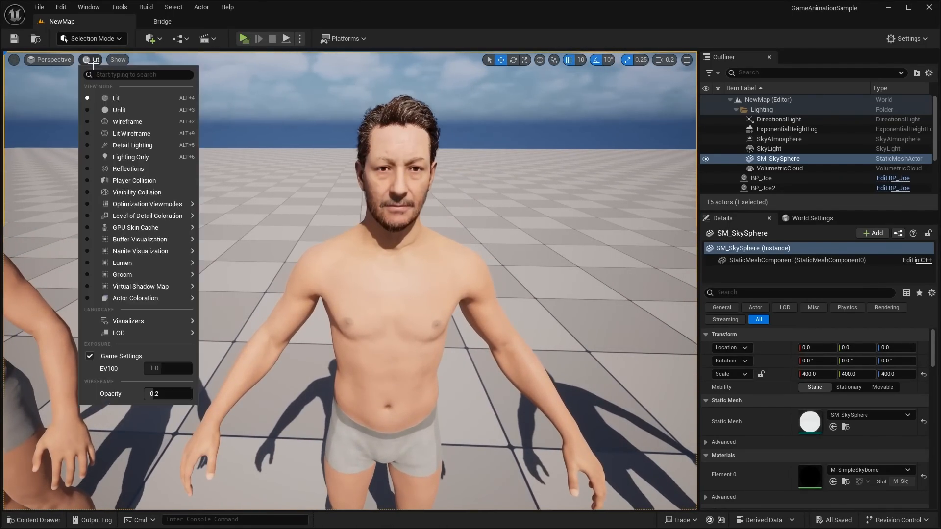
{"action": "left_click", "coordinate": [121, 121]}
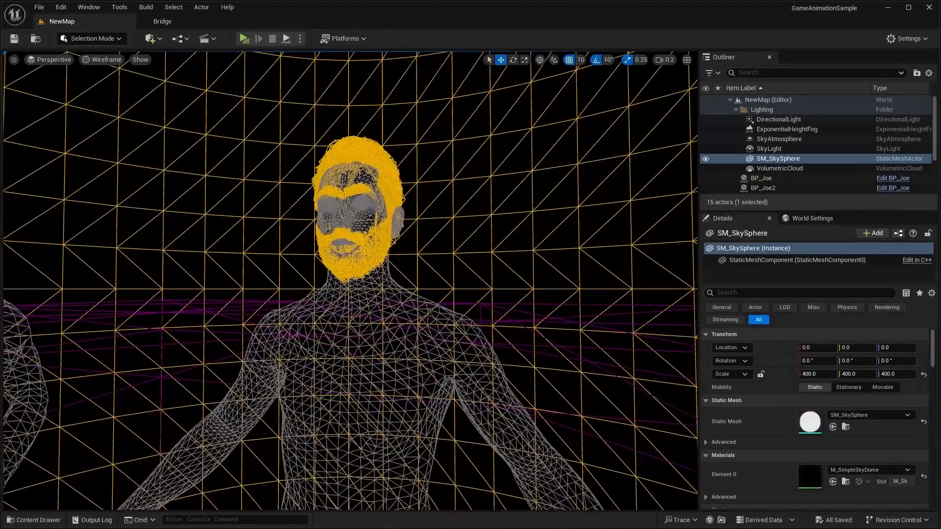
{"action": "left_click", "coordinate": [105, 59]}
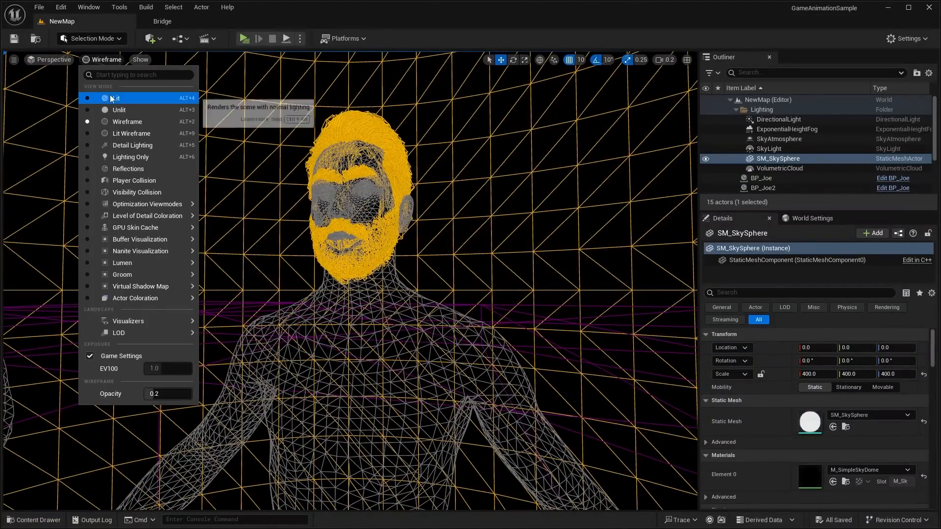
{"action": "left_click", "coordinate": [114, 98]}
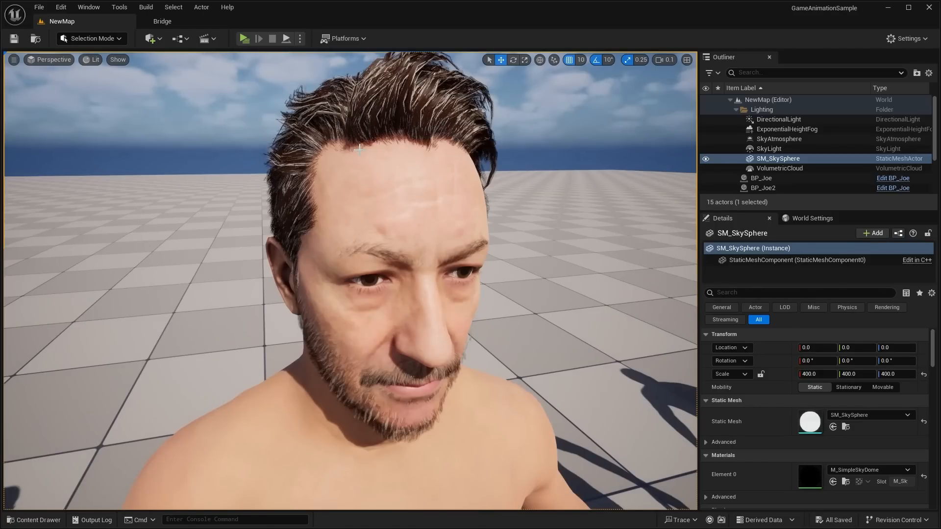
Step: Render the close-up face Unlit, then as a dense Wireframe mesh
{"action": "left_click", "coordinate": [91, 59]}
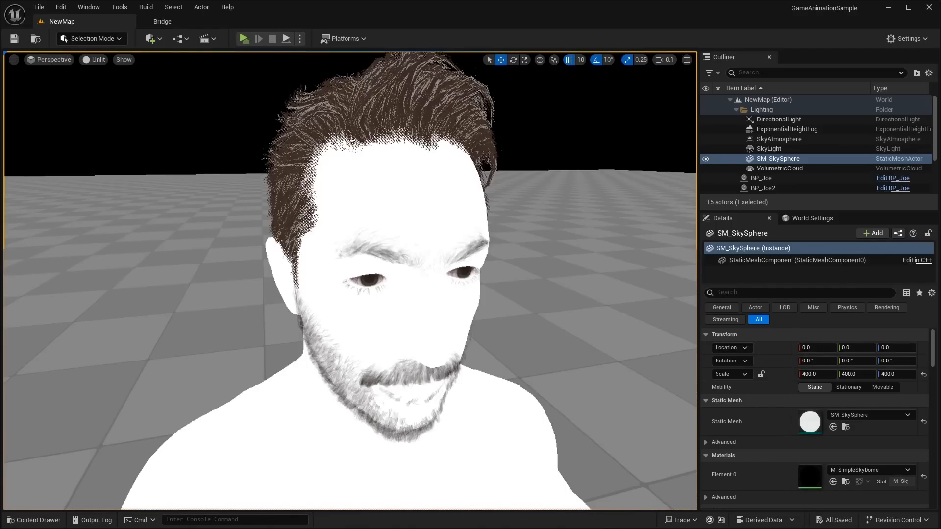
{"action": "left_click", "coordinate": [97, 59]}
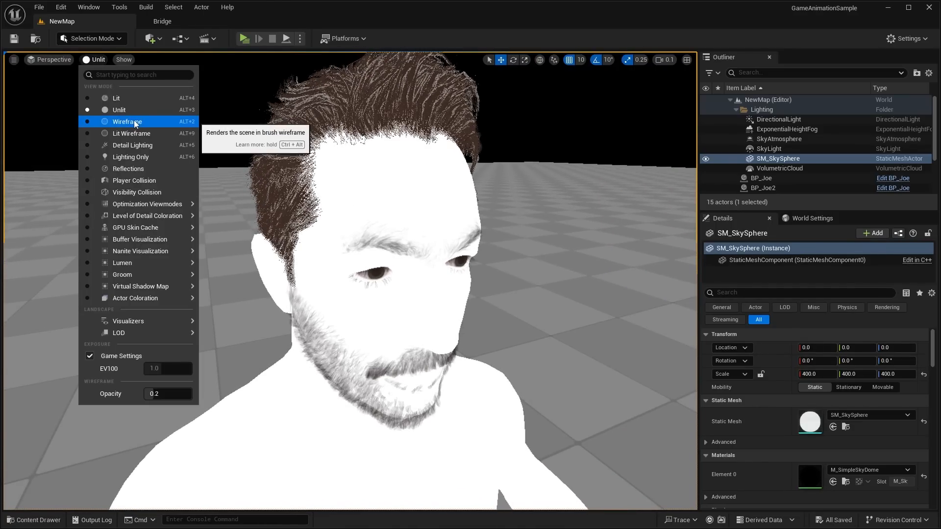
{"action": "left_click", "coordinate": [127, 121]}
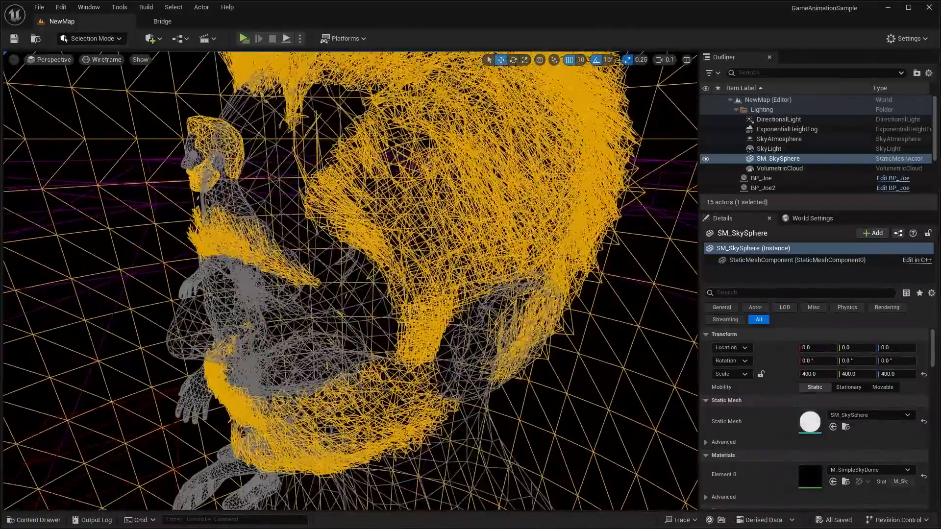
Step: Return the scene to Lit shading with two MetaHumans side by side, ready to change modes again
{"action": "left_click", "coordinate": [105, 60]}
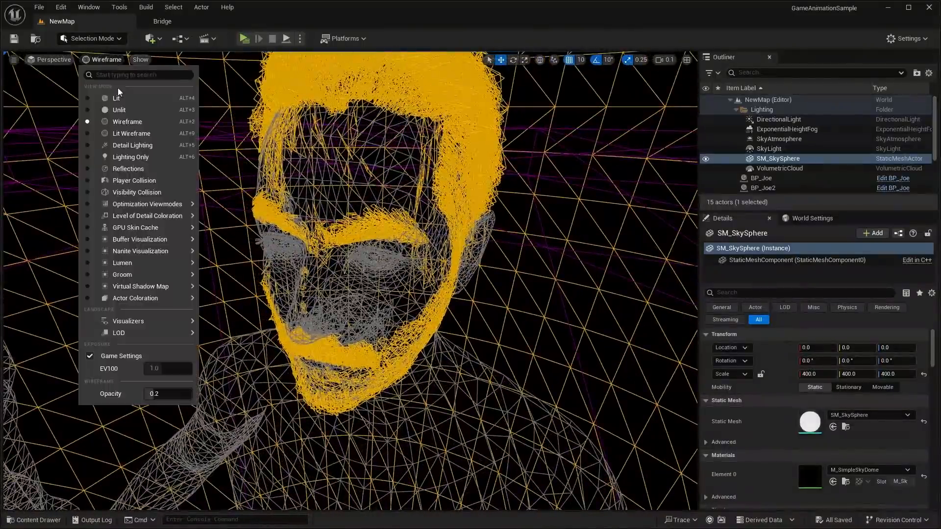
{"action": "left_click", "coordinate": [118, 97]}
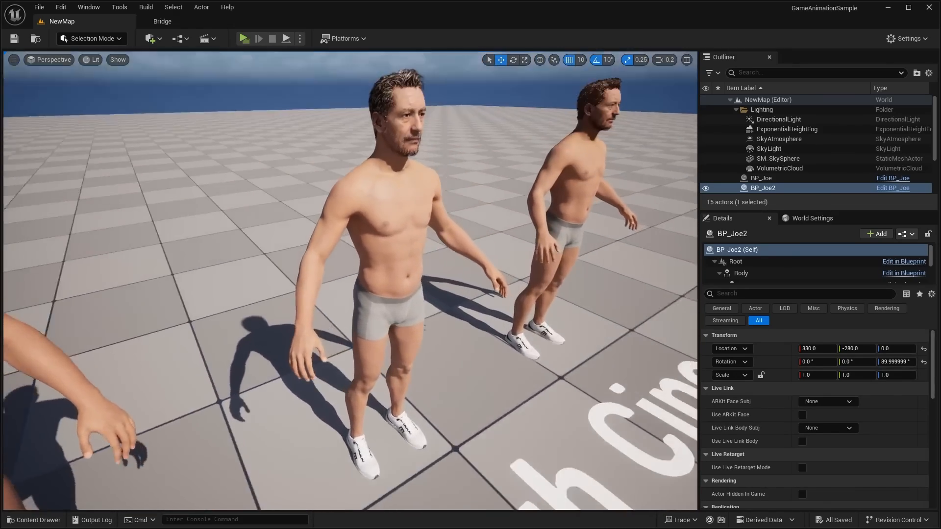
{"action": "left_click", "coordinate": [93, 60]}
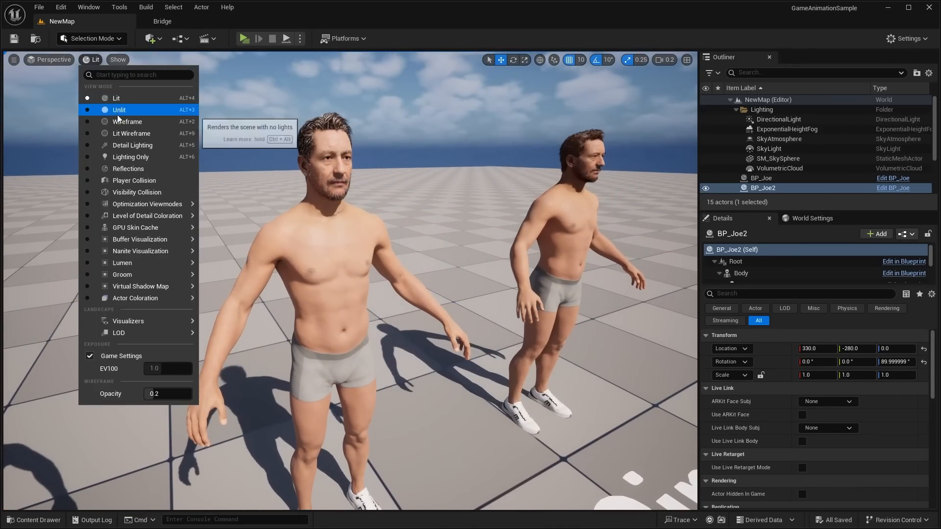
Step: Show the second MetaHuman's moderately dense wireframe mesh, then return to Lit shading
{"action": "left_click", "coordinate": [127, 121]}
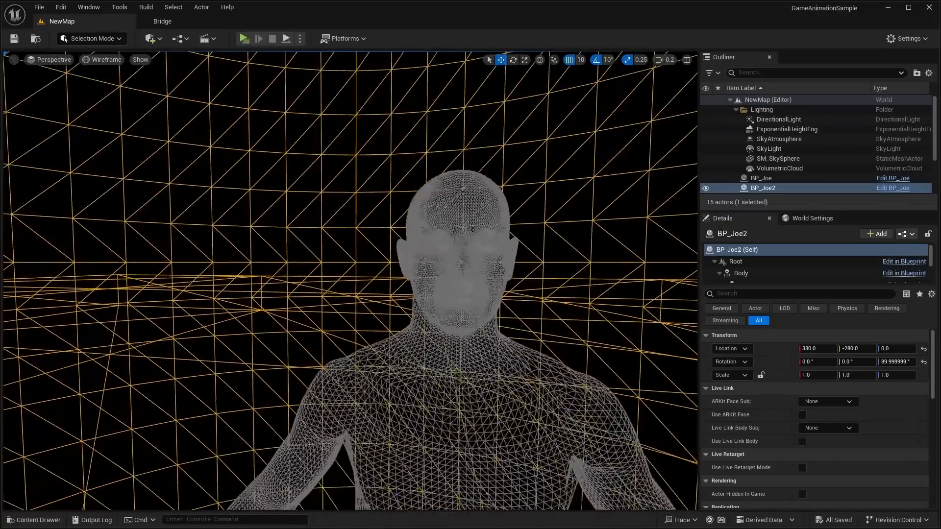
{"action": "left_click", "coordinate": [101, 59]}
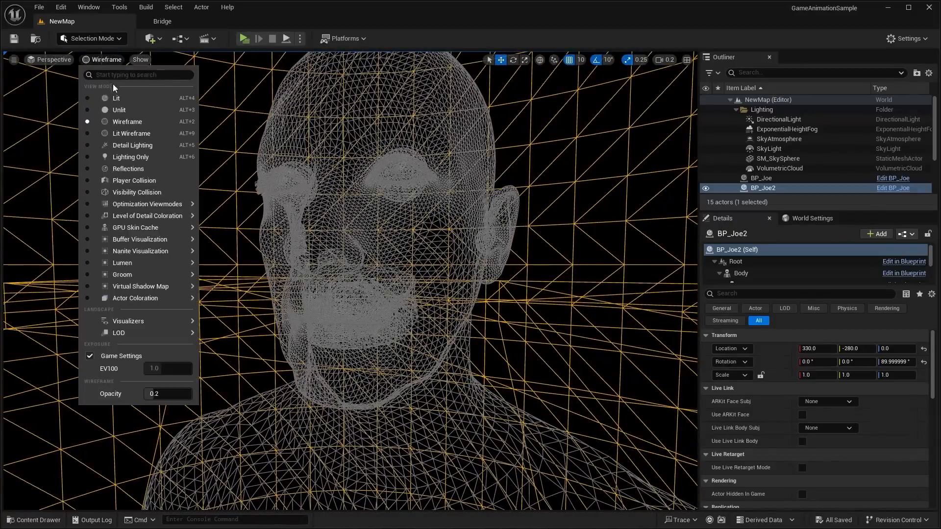
{"action": "left_click", "coordinate": [116, 98]}
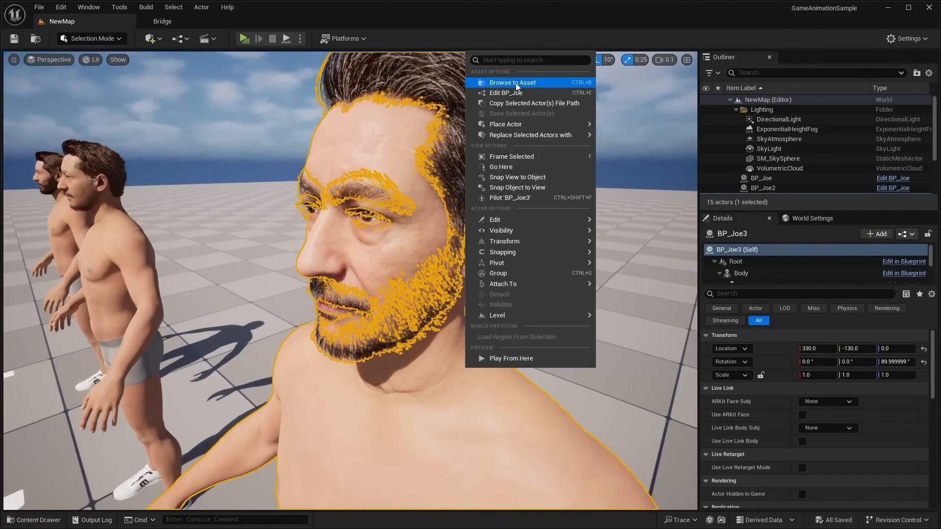
Step: Browse to the third MetaHuman's JoeHigh/Body/Textures assets, then close the Content Drawer
{"action": "left_click", "coordinate": [511, 82]}
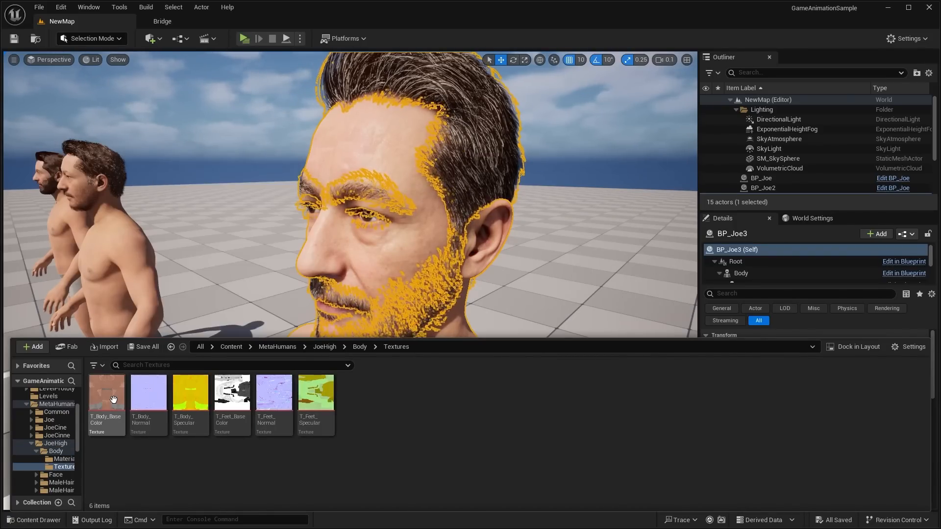
{"action": "mouse_move", "coordinate": [106, 396]}
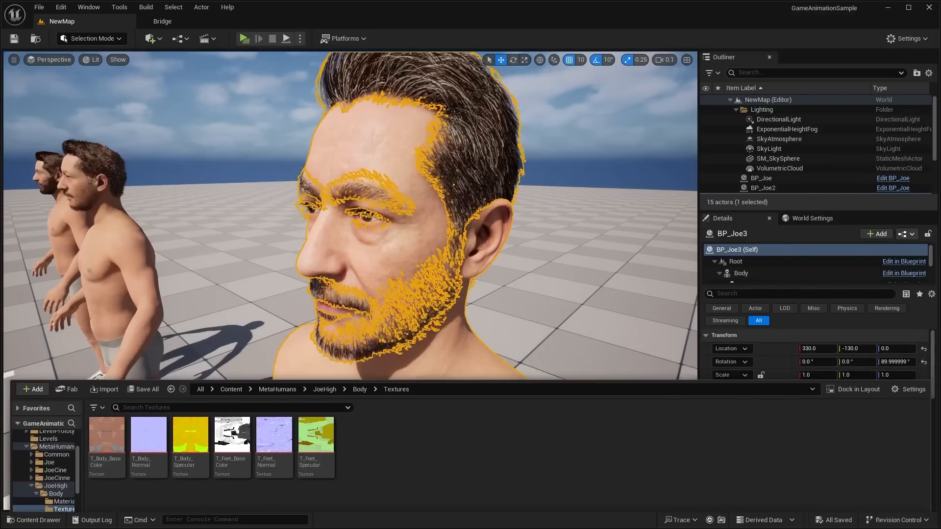
{"action": "left_click", "coordinate": [777, 158]}
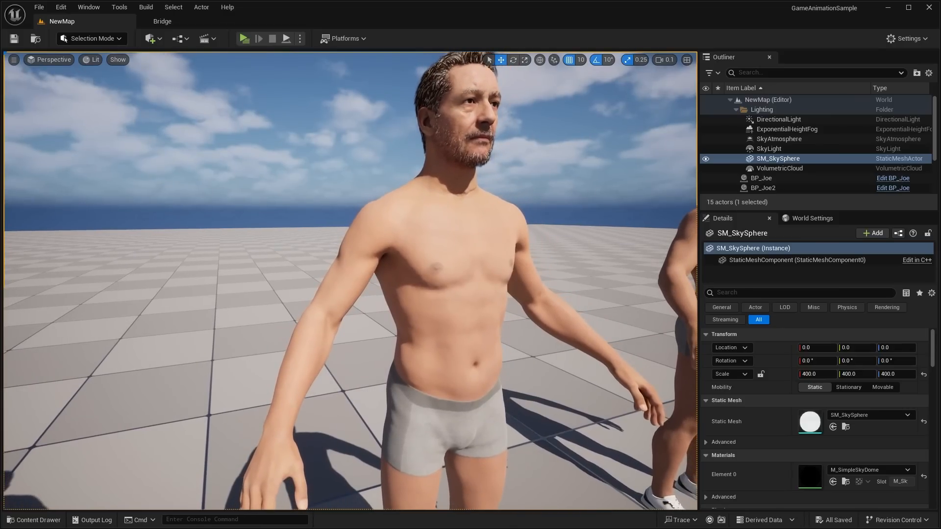
Step: Show all the MetaHumans as wireframe meshes, then return to Lit
{"action": "left_click", "coordinate": [91, 59]}
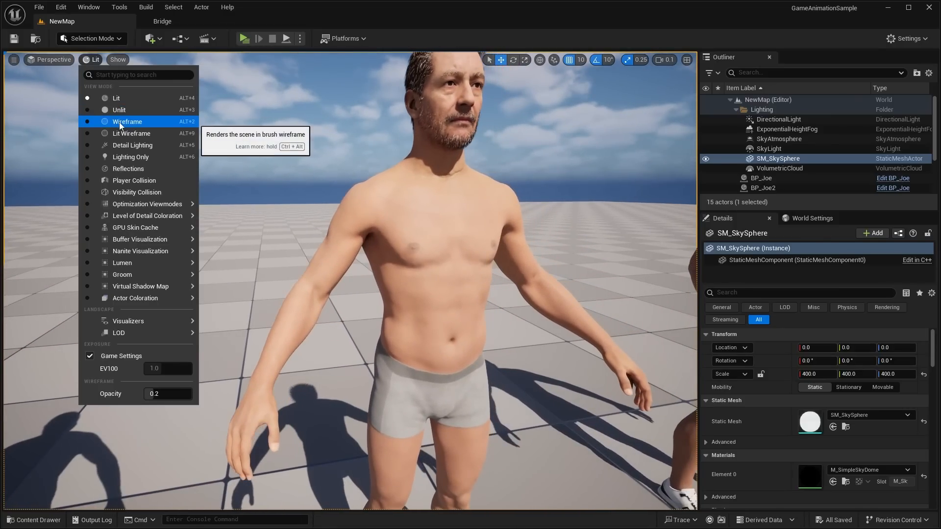
{"action": "left_click", "coordinate": [126, 121]}
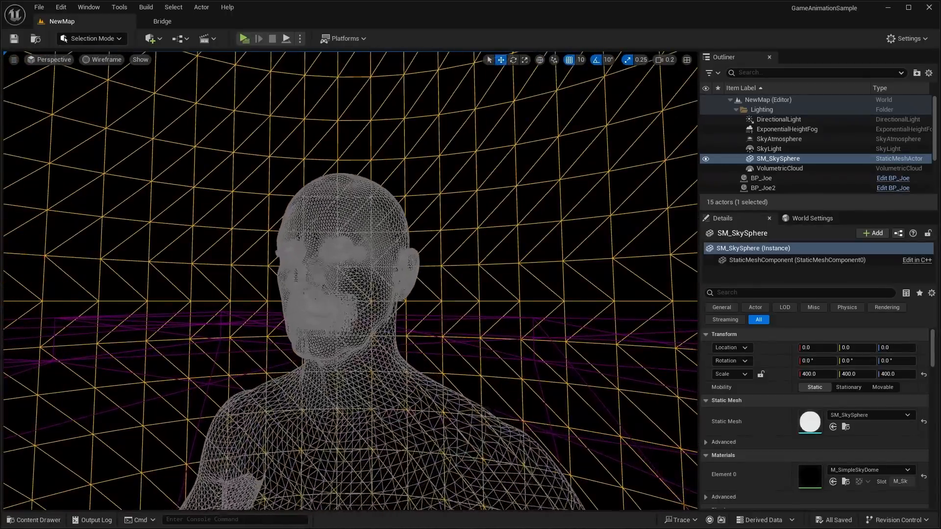
{"action": "left_click", "coordinate": [91, 59]}
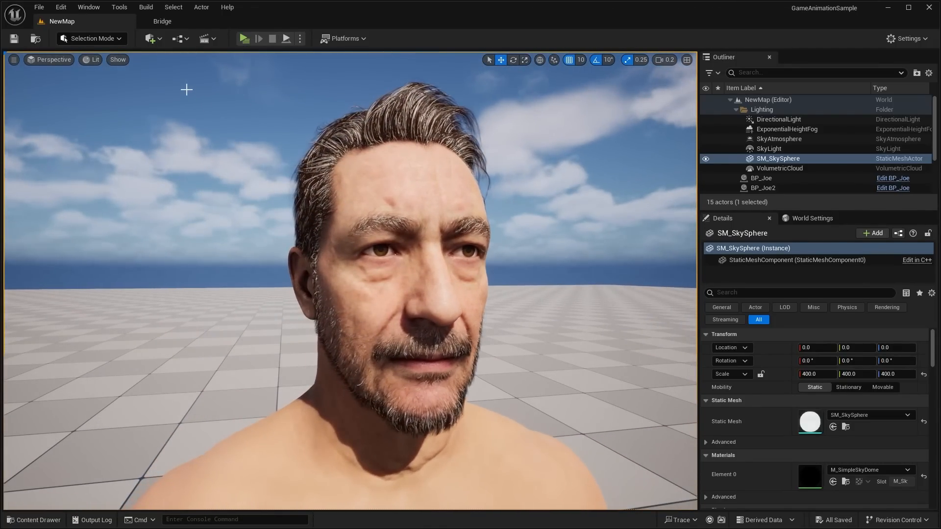
Step: Toggle between Wireframe and Lit twice more to compare the high-quality MetaHuman's dense mesh with the others
{"action": "left_click", "coordinate": [91, 59]}
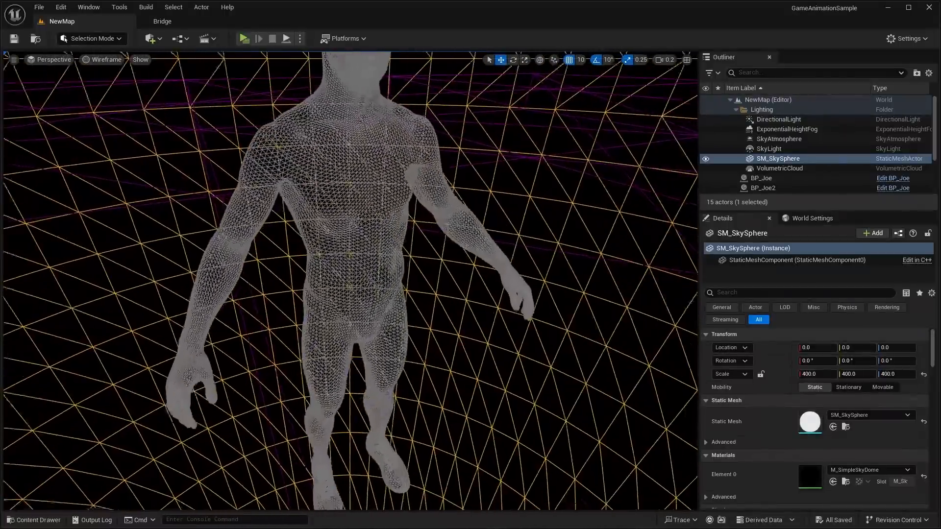
{"action": "left_click", "coordinate": [105, 59]}
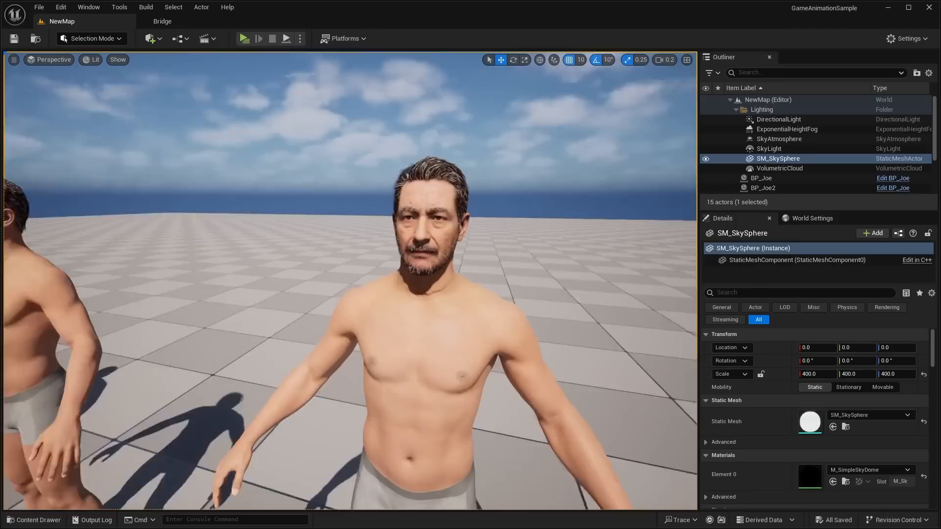
{"action": "left_click", "coordinate": [91, 59]}
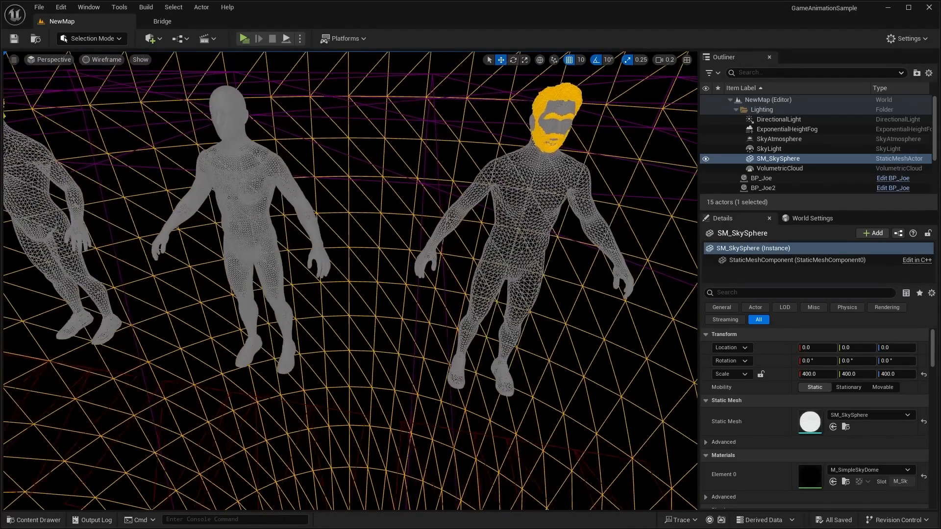
{"action": "left_click", "coordinate": [91, 59]}
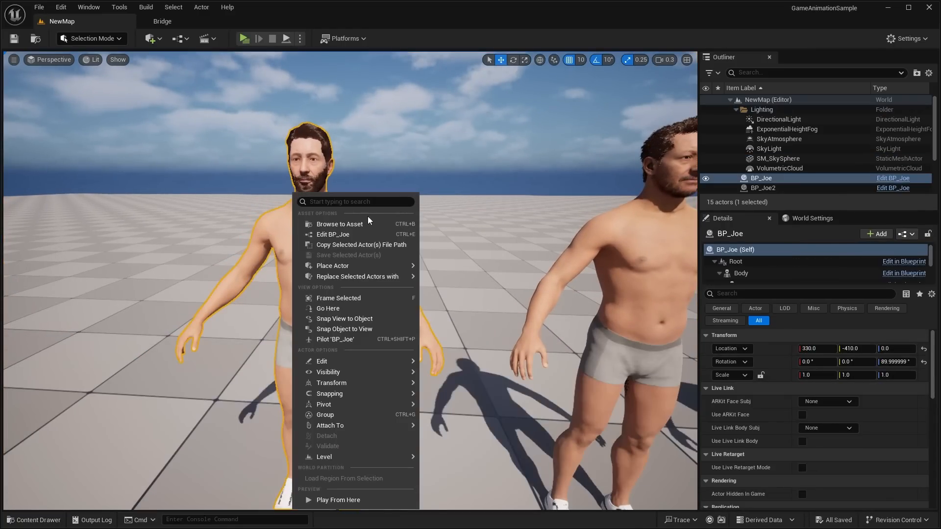
Step: Browse to BP_Joe's assets, view the Joe folder's Size Map disk breakdown, and back out of the m_med_nrw_body mesh
{"action": "left_click", "coordinate": [339, 224]}
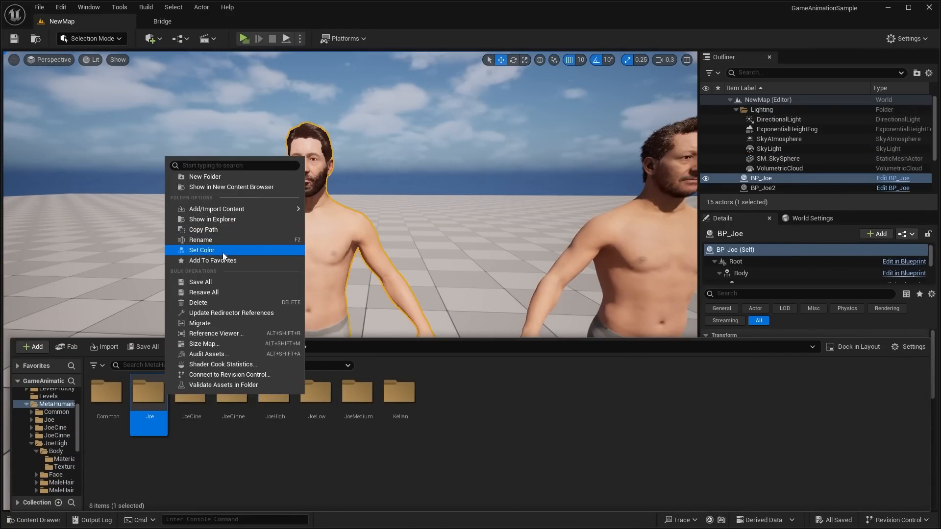
{"action": "left_click", "coordinate": [204, 343]}
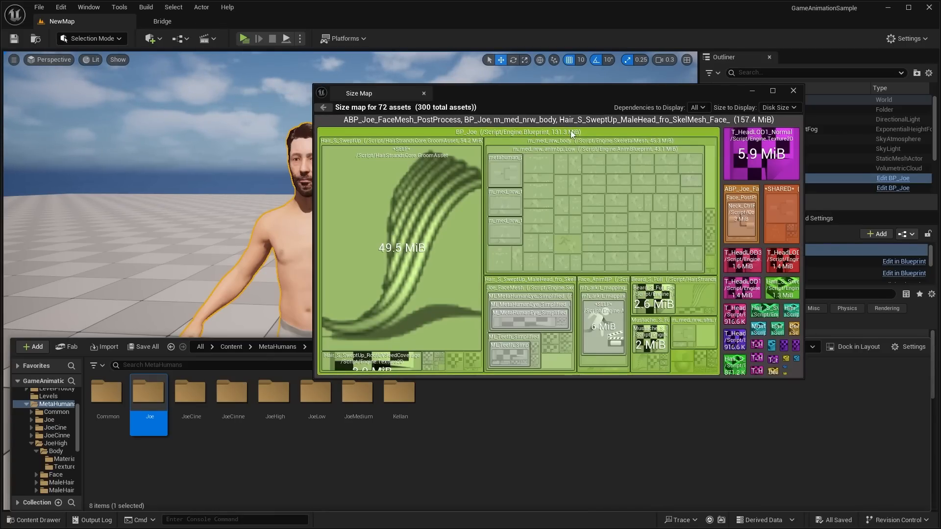
{"action": "mouse_move", "coordinate": [462, 245]}
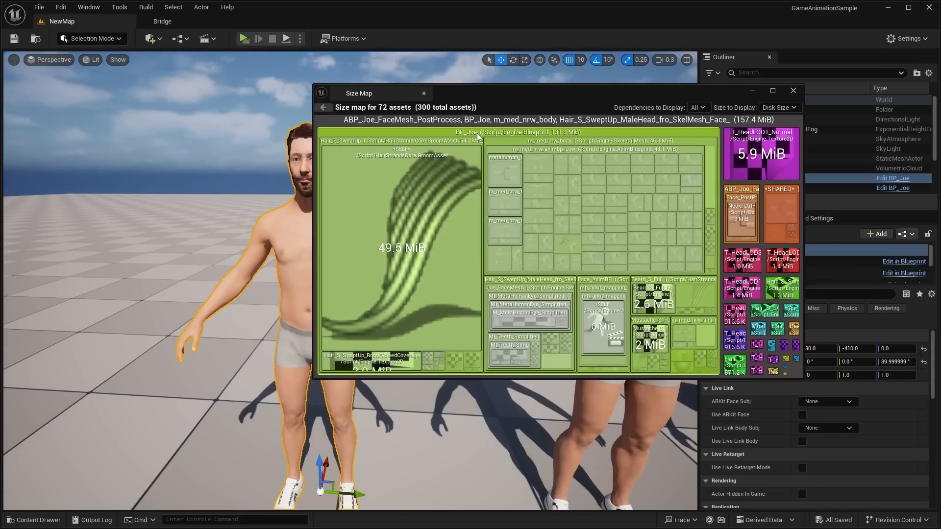
{"action": "mouse_move", "coordinate": [606, 141]}
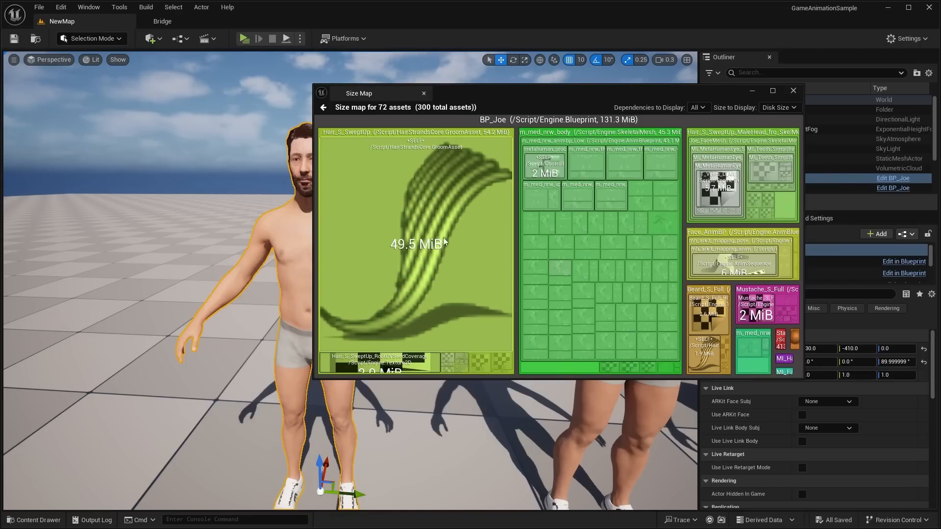
{"action": "mouse_move", "coordinate": [408, 227]}
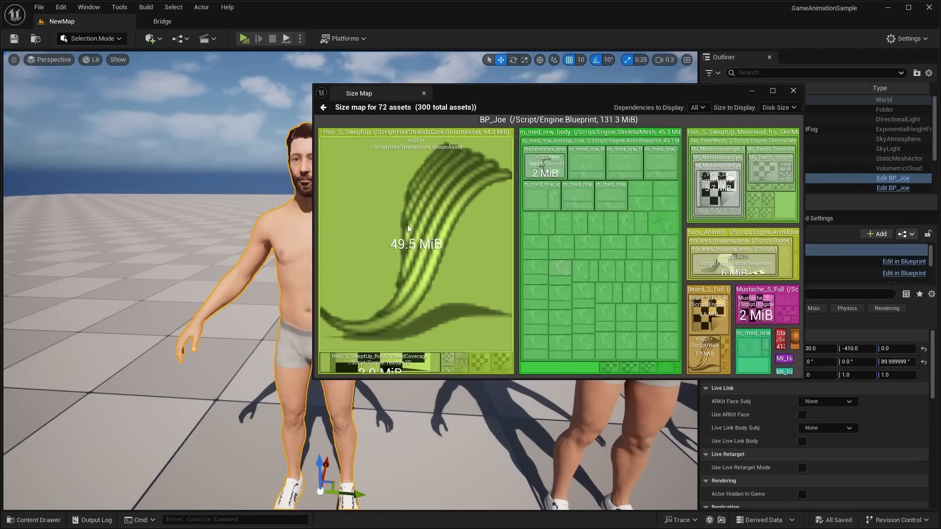
{"action": "mouse_move", "coordinate": [612, 136]}
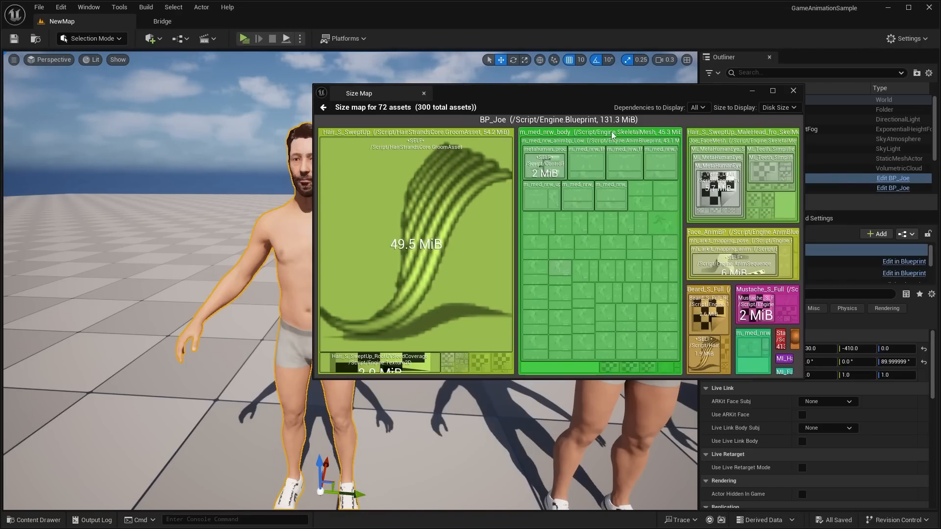
{"action": "mouse_move", "coordinate": [666, 135]}
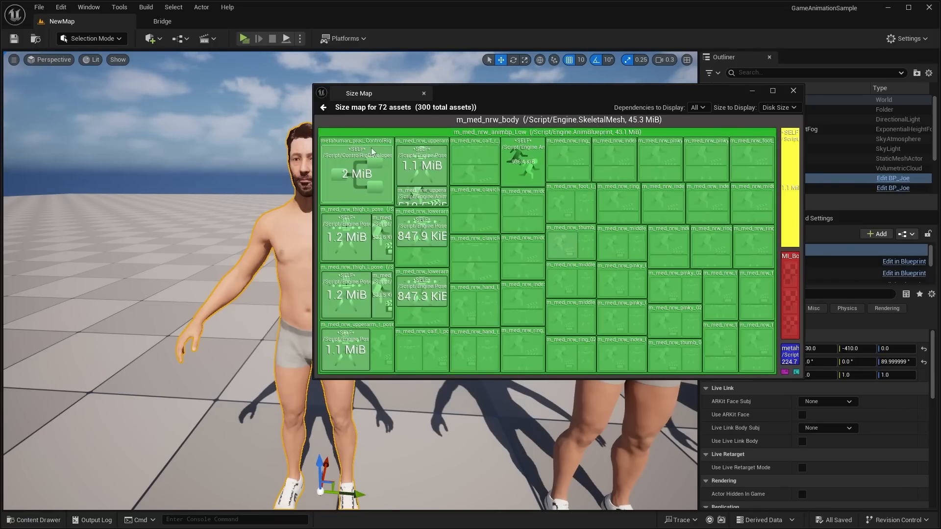
{"action": "mouse_move", "coordinate": [377, 156]}
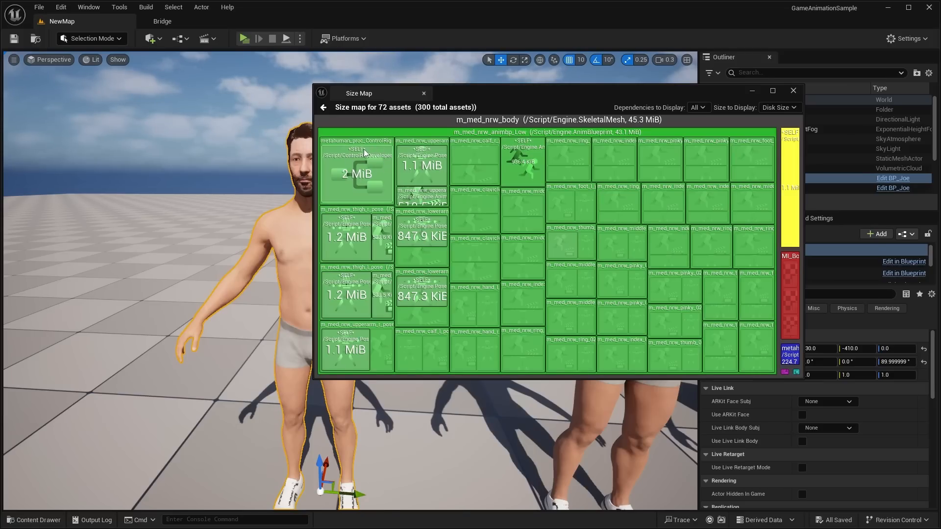
{"action": "mouse_move", "coordinate": [432, 380]}
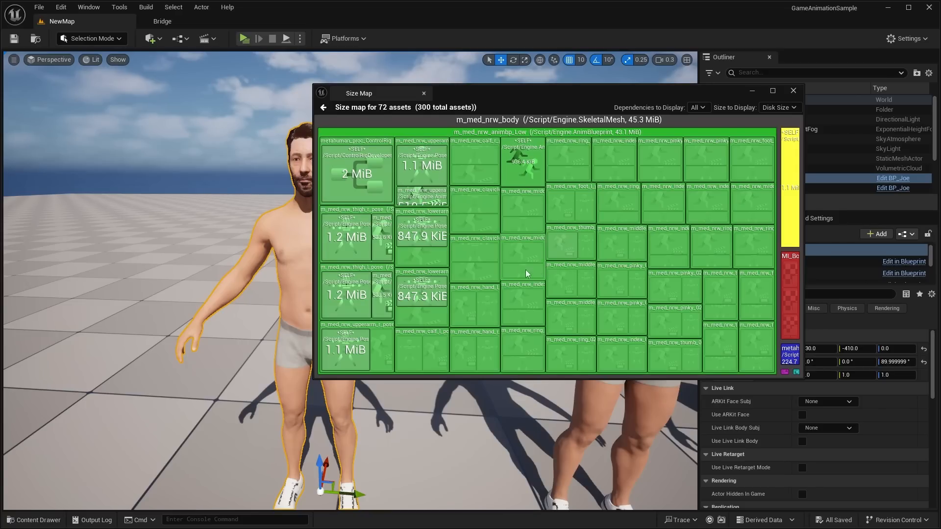
{"action": "mouse_move", "coordinate": [580, 156]}
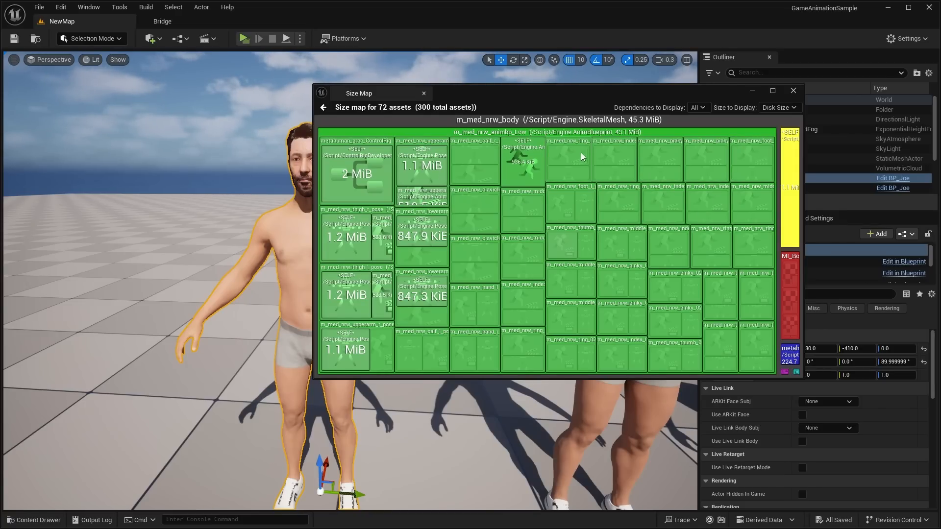
{"action": "mouse_move", "coordinate": [611, 147]}
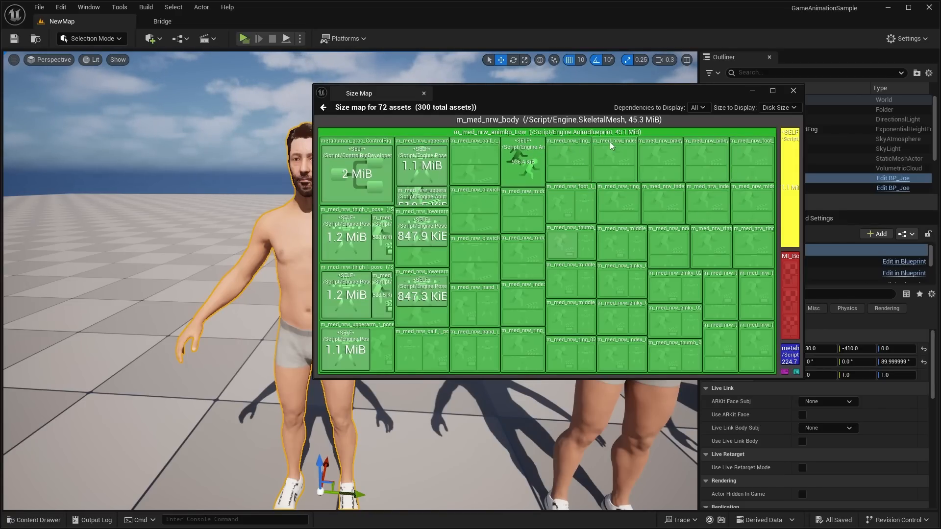
{"action": "mouse_move", "coordinate": [323, 110]}
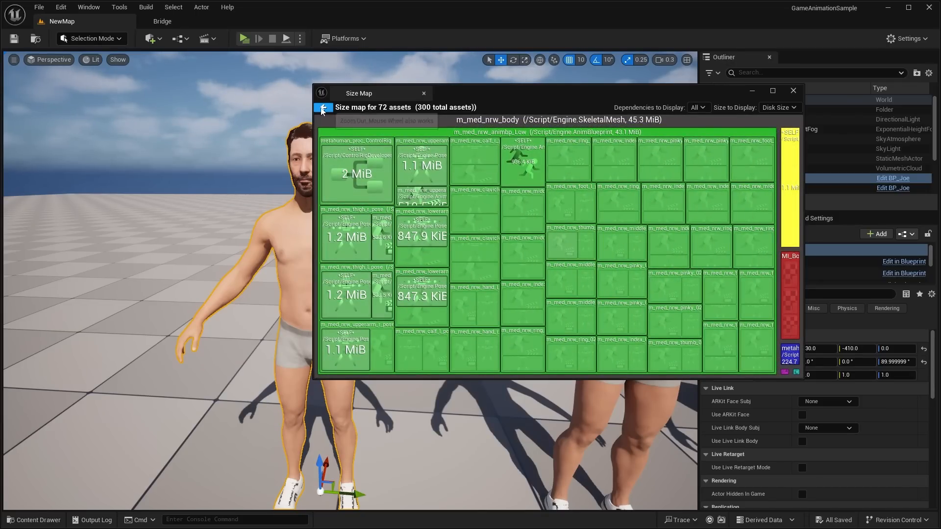
{"action": "left_click", "coordinate": [423, 93]}
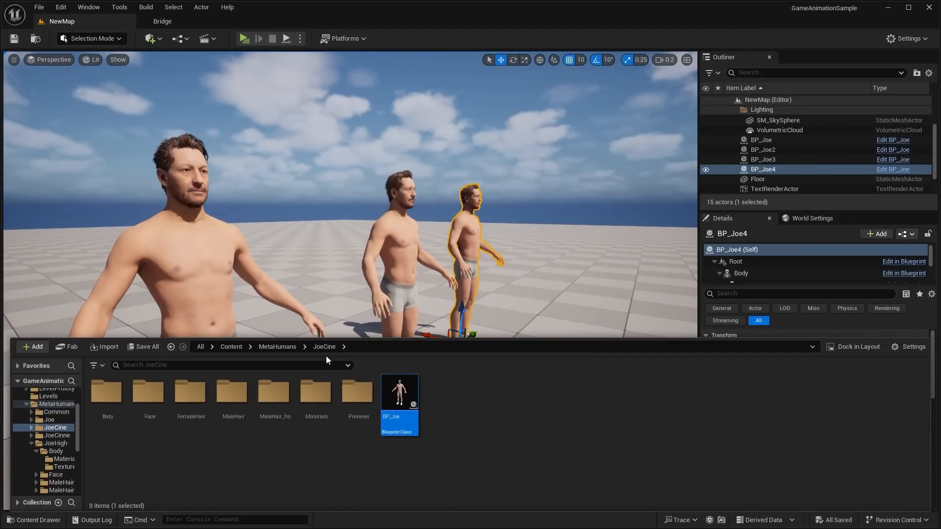
Step: View JoeCine's Size Map (916.6 MiB, 95 assets), then bring up JoeHigh's folder actions
{"action": "left_click", "coordinate": [278, 347]}
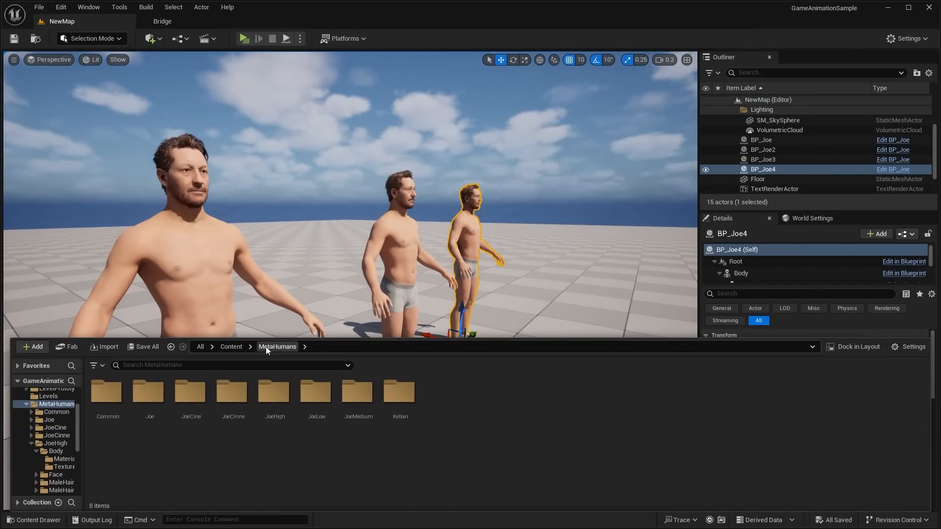
{"action": "right_click", "coordinate": [191, 392]}
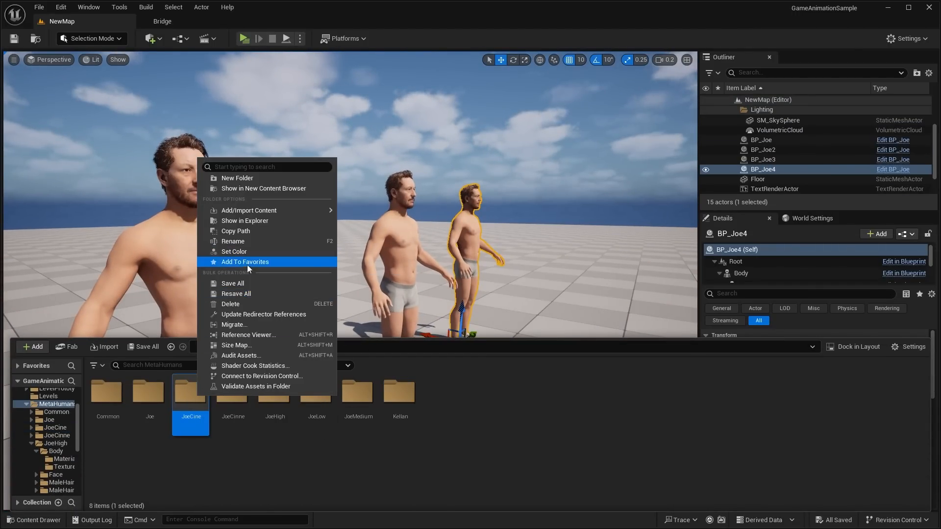
{"action": "left_click", "coordinate": [237, 345]}
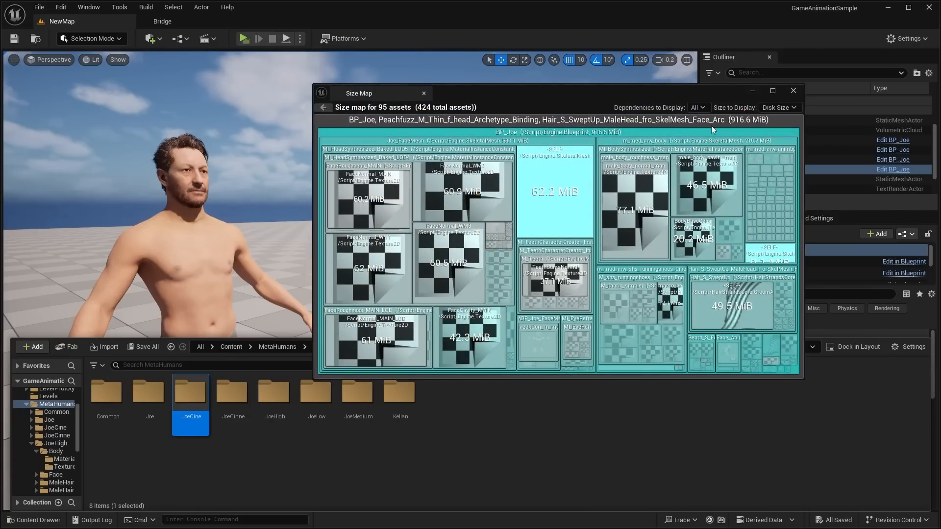
{"action": "mouse_move", "coordinate": [749, 128]}
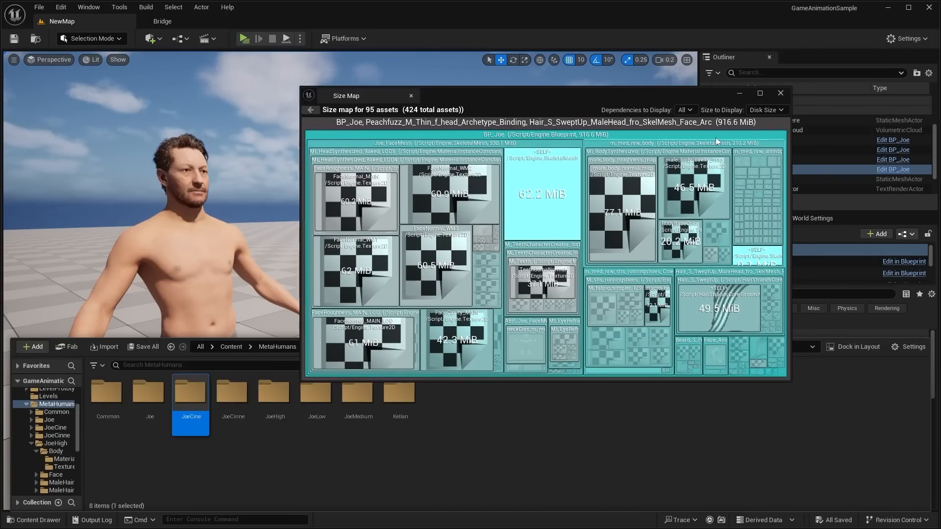
{"action": "mouse_move", "coordinate": [703, 136]}
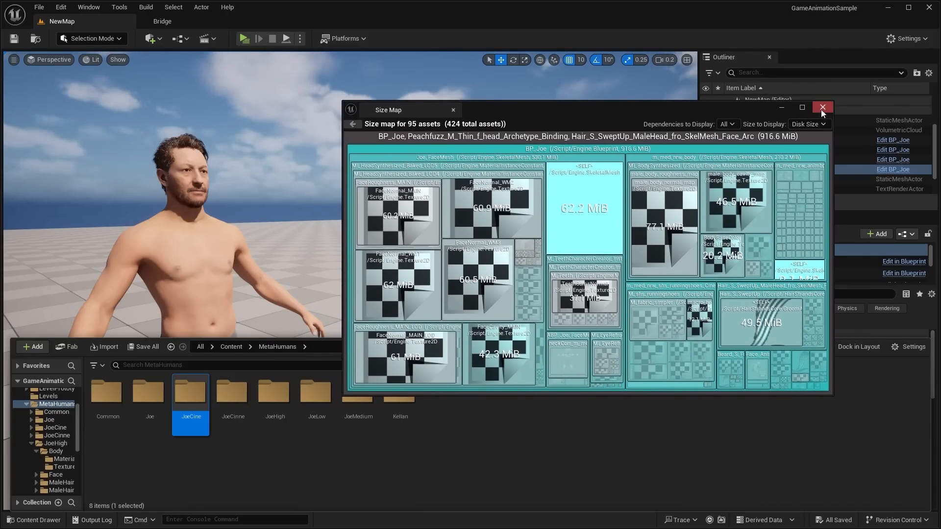
{"action": "left_click", "coordinate": [821, 108]}
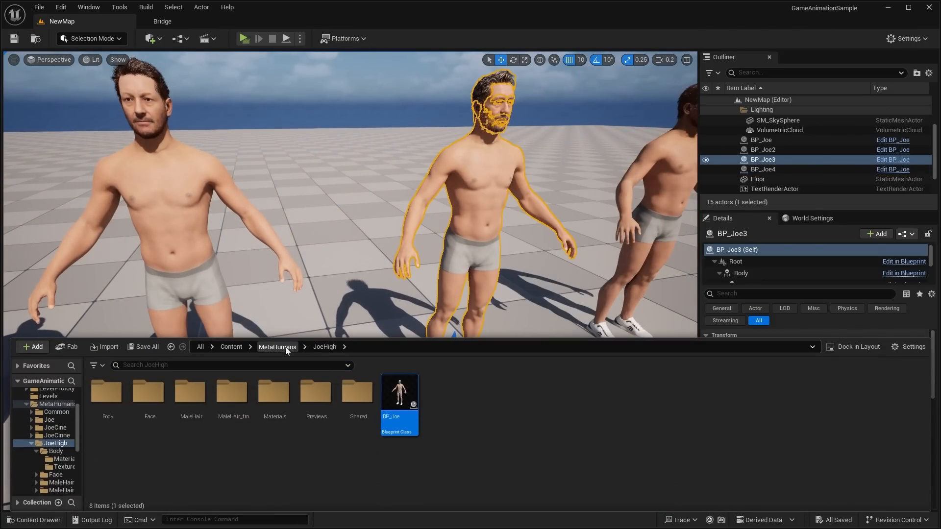
{"action": "right_click", "coordinate": [274, 392]}
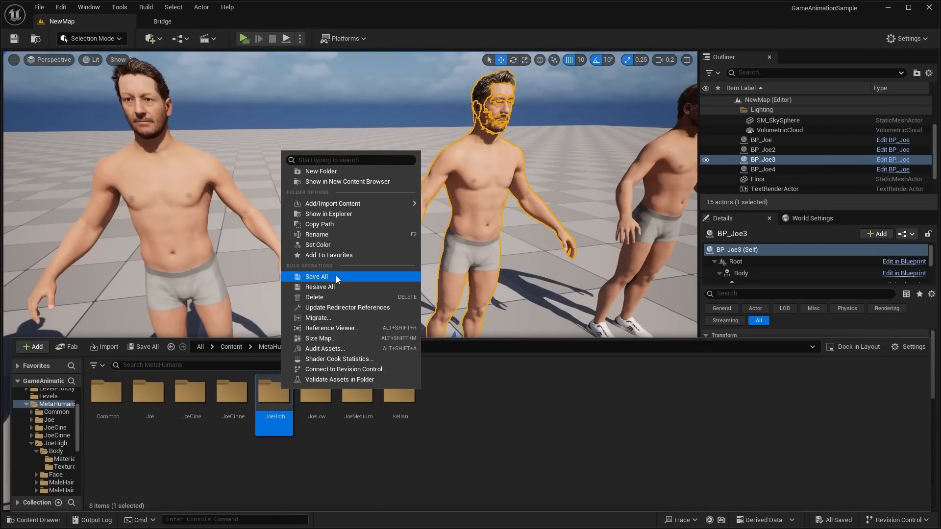
Step: View JoeHigh's Size Map (213.1 MiB, 86 assets), then switch to the Bridge tab
{"action": "left_click", "coordinate": [320, 338]}
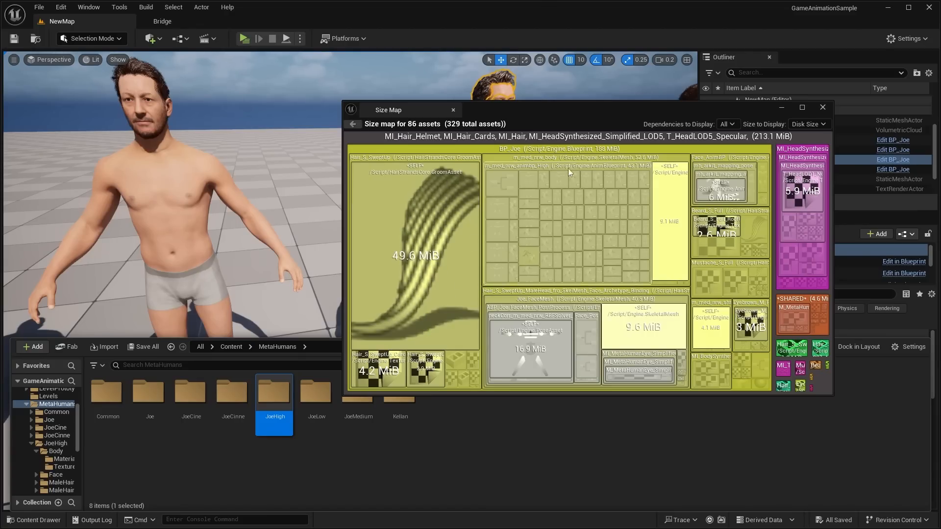
{"action": "mouse_move", "coordinate": [564, 300]}
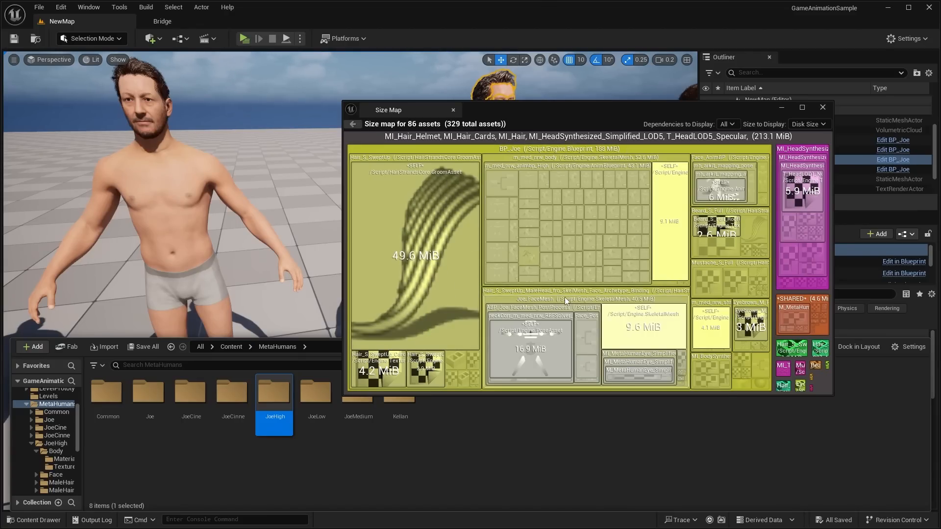
{"action": "left_click", "coordinate": [162, 21]}
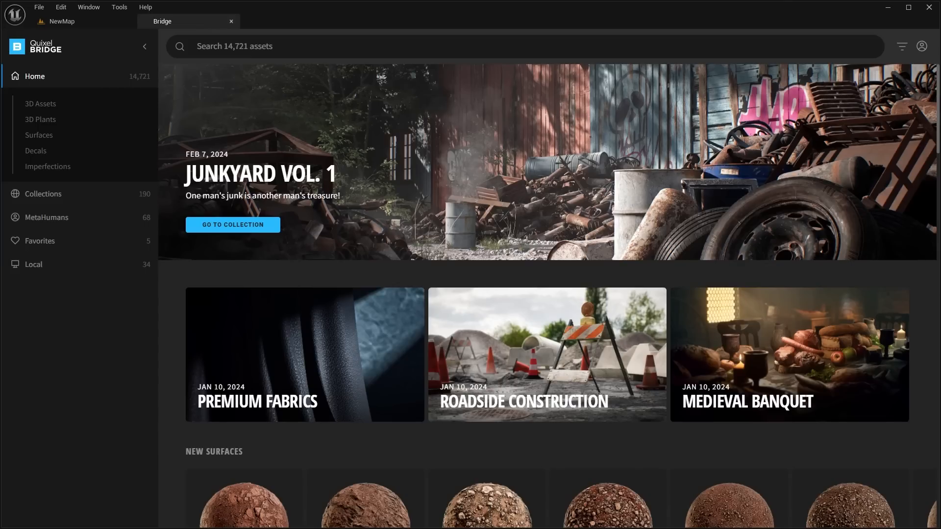
Step: Browse MetaHumans > MetaHuman Presets in Bridge and show the Ada preset's details
{"action": "left_click", "coordinate": [89, 6]}
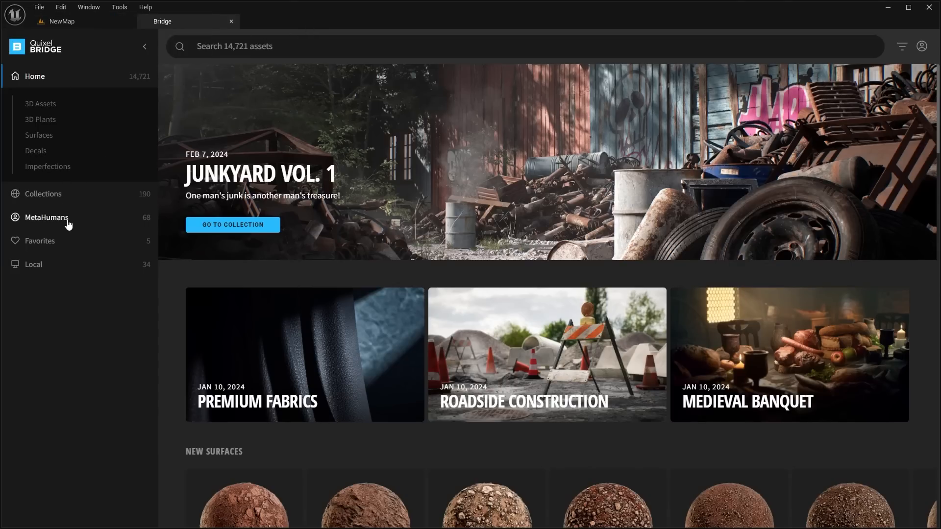
{"action": "left_click", "coordinate": [46, 217]}
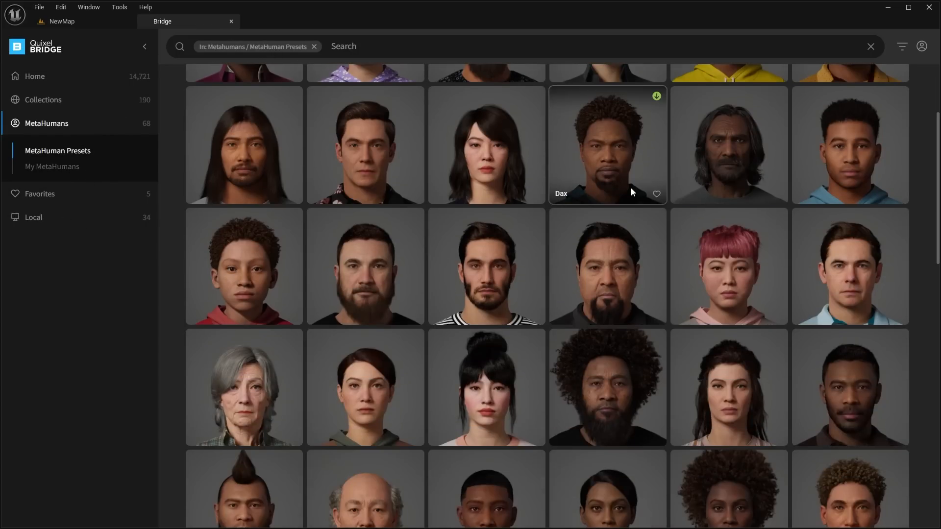
{"action": "scroll", "scroll_direction": "up", "scroll_amount": 3}
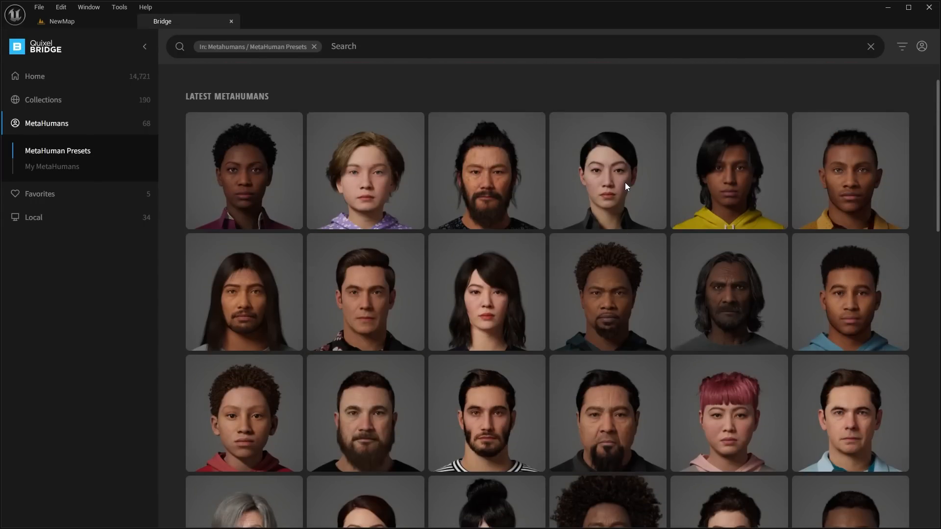
{"action": "left_click", "coordinate": [243, 170]}
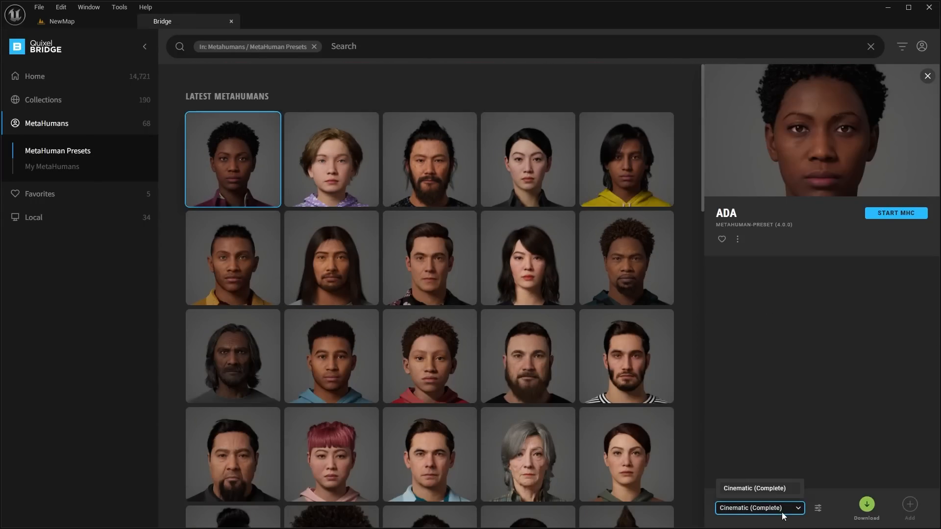
{"action": "mouse_move", "coordinate": [786, 453]}
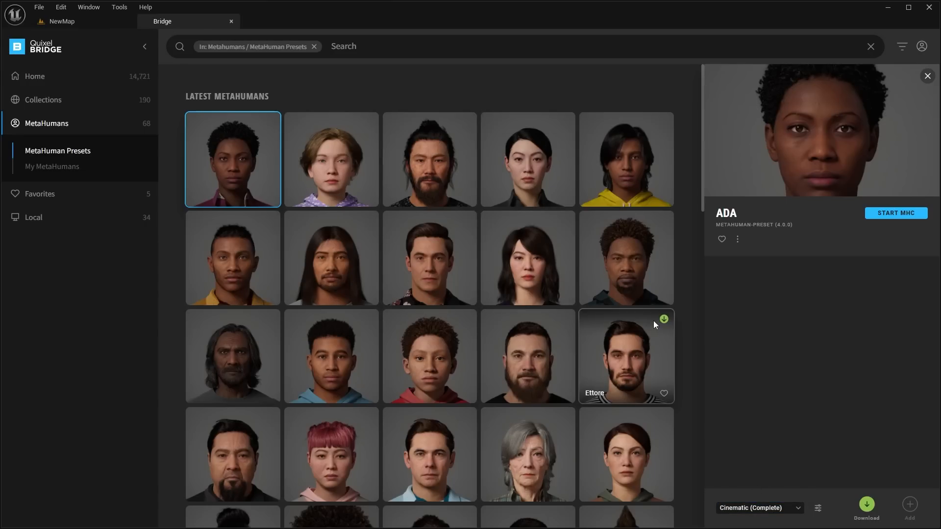
{"action": "mouse_move", "coordinate": [799, 414]}
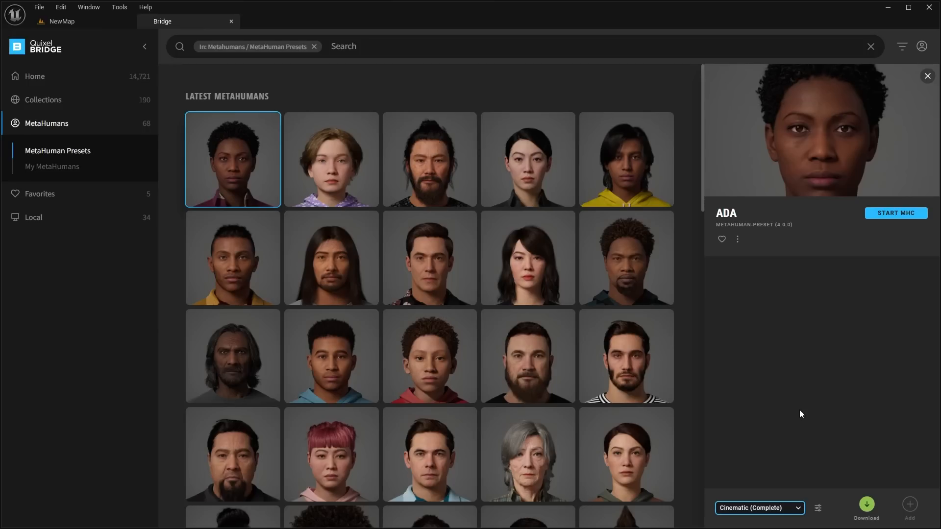
{"action": "mouse_move", "coordinate": [125, 212]}
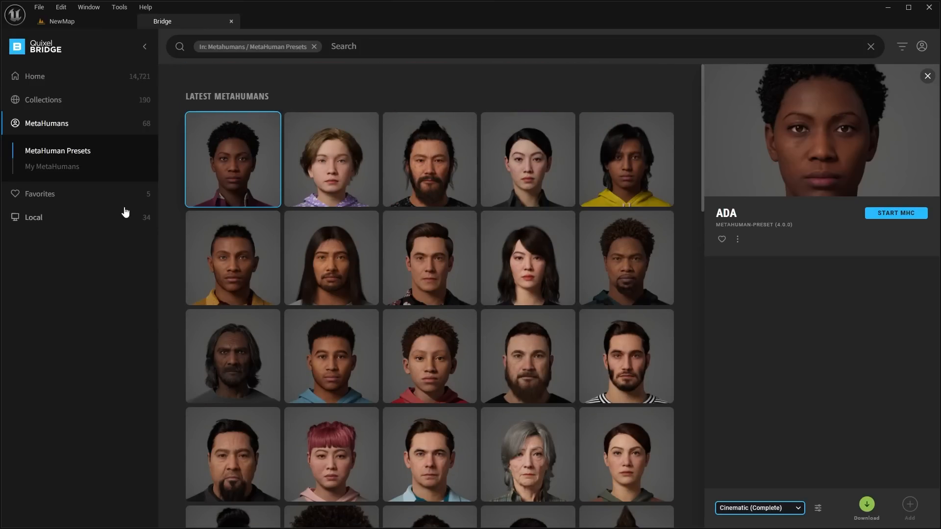
Step: Show My MetaHumans and open the downloaded JOE character's details
{"action": "left_click", "coordinate": [51, 166]}
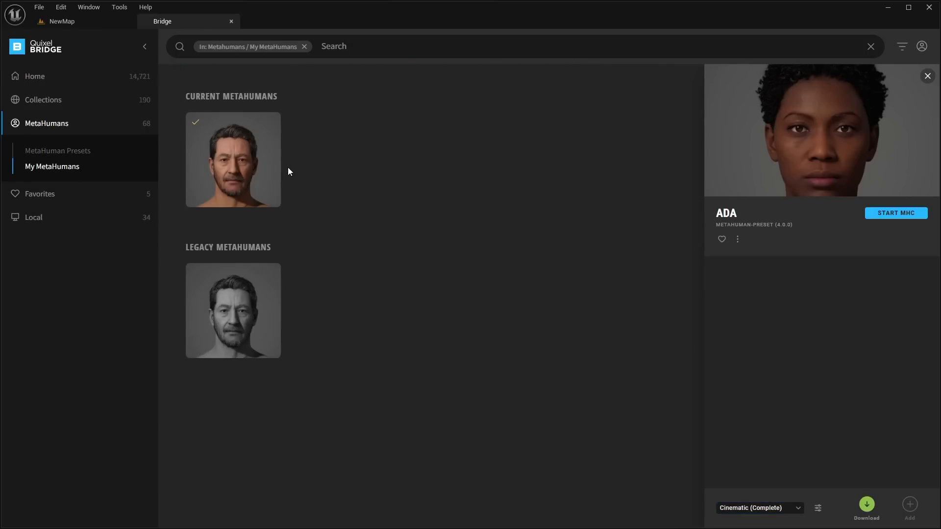
{"action": "left_click", "coordinate": [57, 150]}
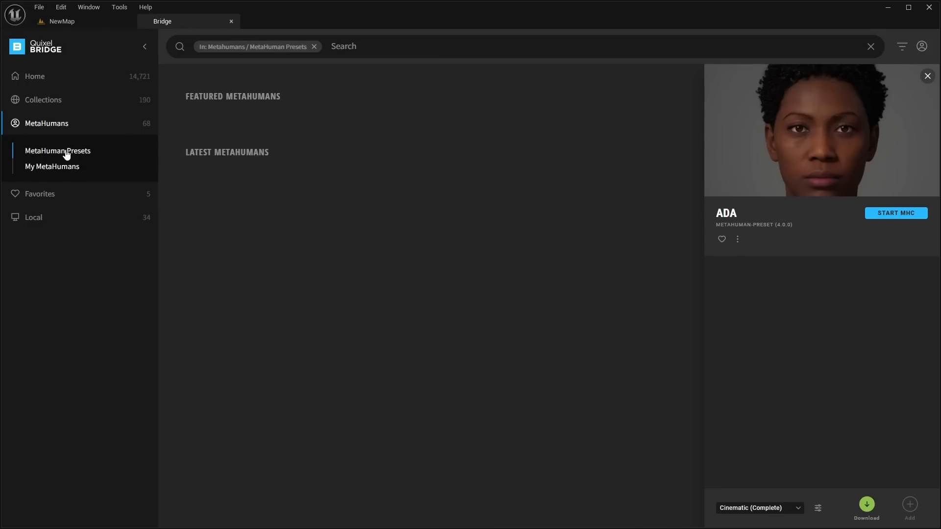
{"action": "left_click", "coordinate": [58, 150]}
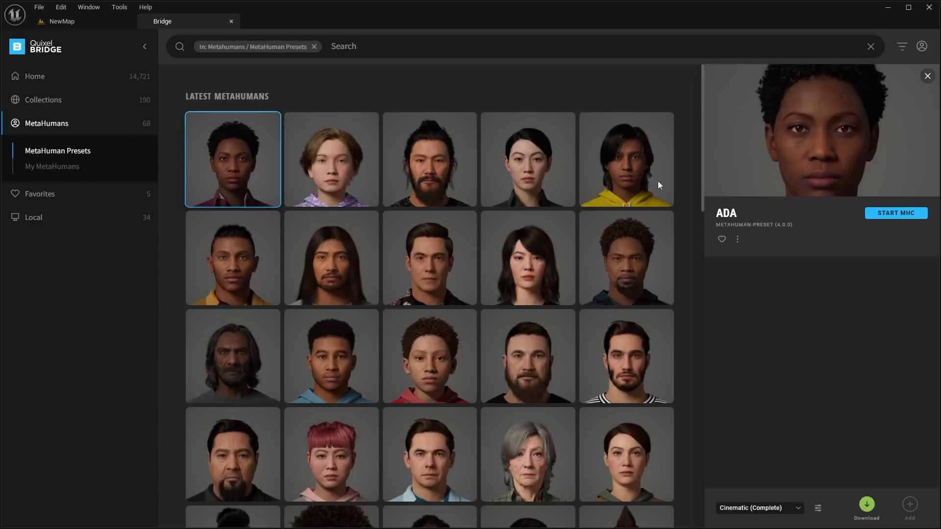
{"action": "mouse_move", "coordinate": [890, 281]}
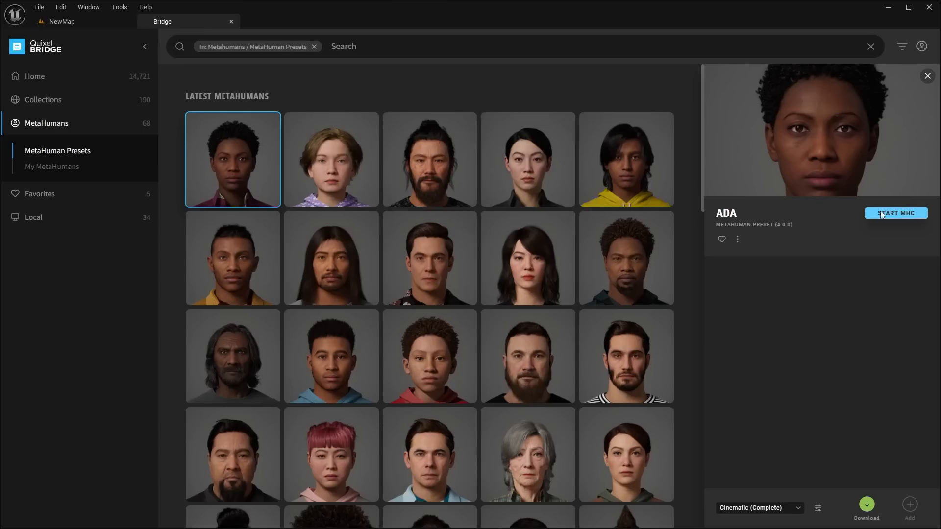
{"action": "left_click", "coordinate": [53, 166]}
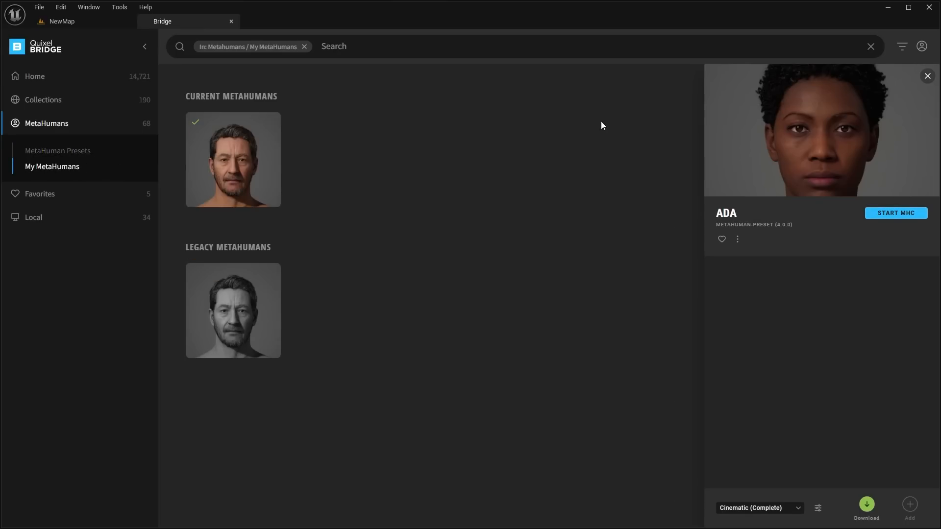
{"action": "left_click", "coordinate": [233, 160]}
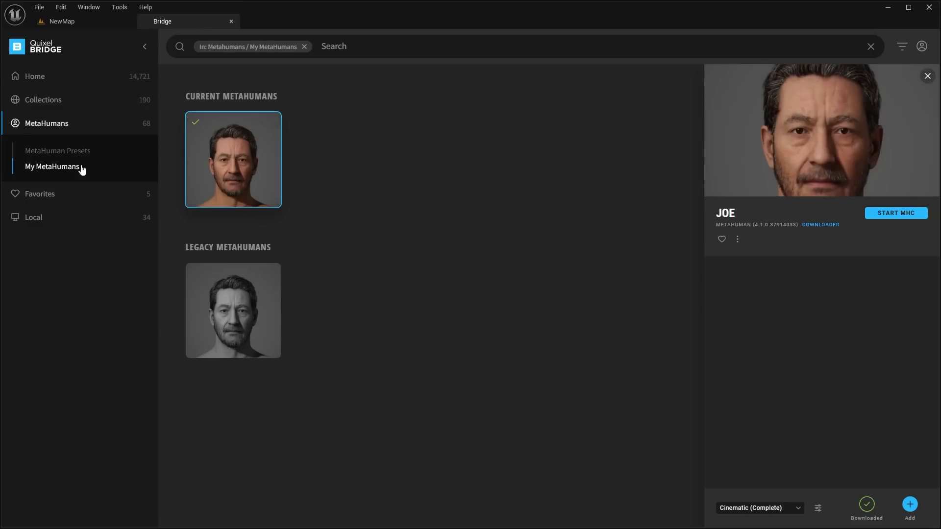
{"action": "mouse_move", "coordinate": [328, 173]}
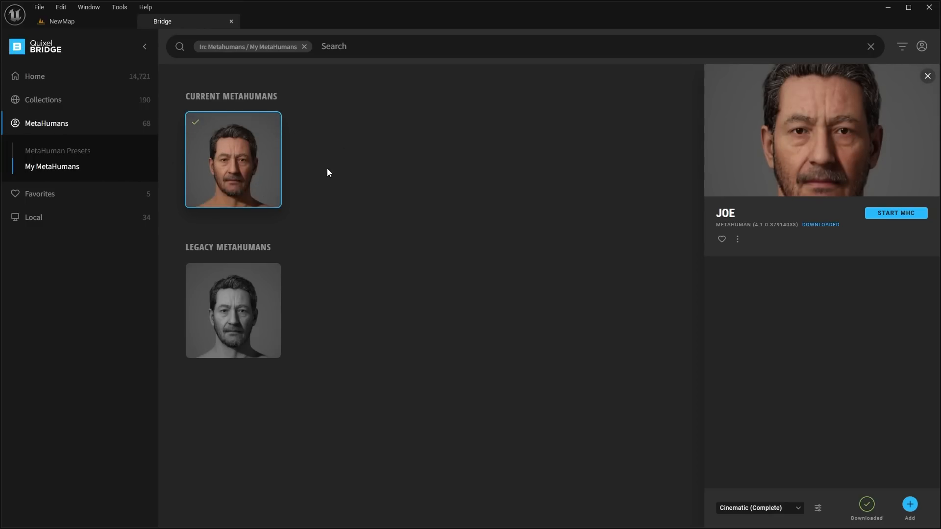
{"action": "mouse_move", "coordinate": [820, 148]}
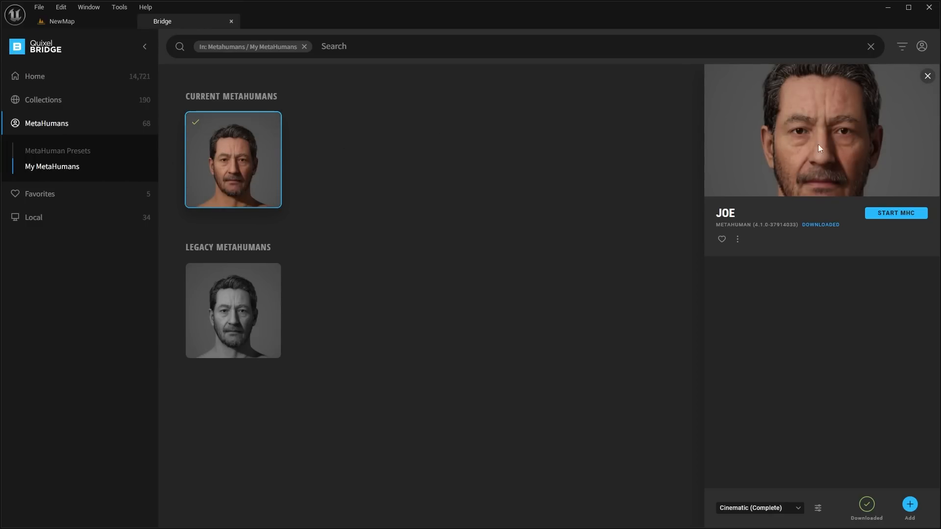
{"action": "mouse_move", "coordinate": [430, 178]}
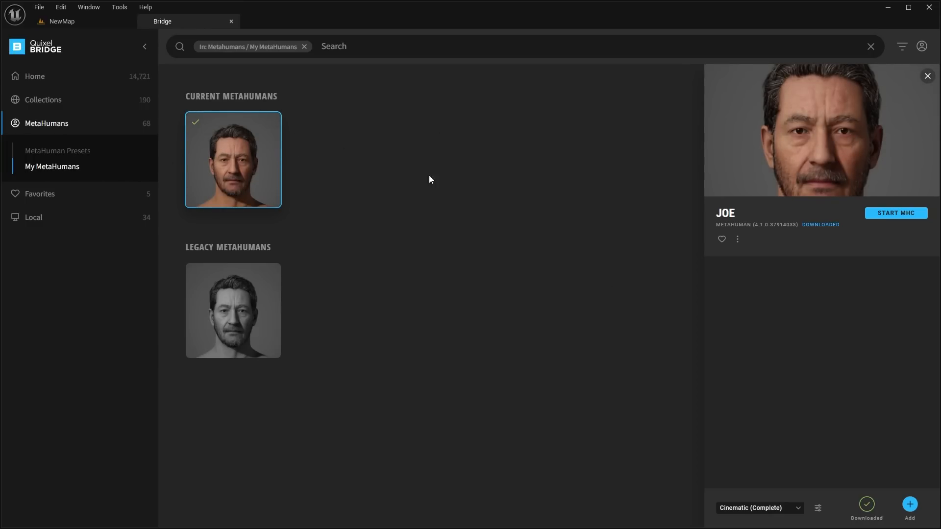
Step: Change JOE's download quality from Cinematic (Complete) to Low (Optimized)
{"action": "left_click", "coordinate": [758, 508]}
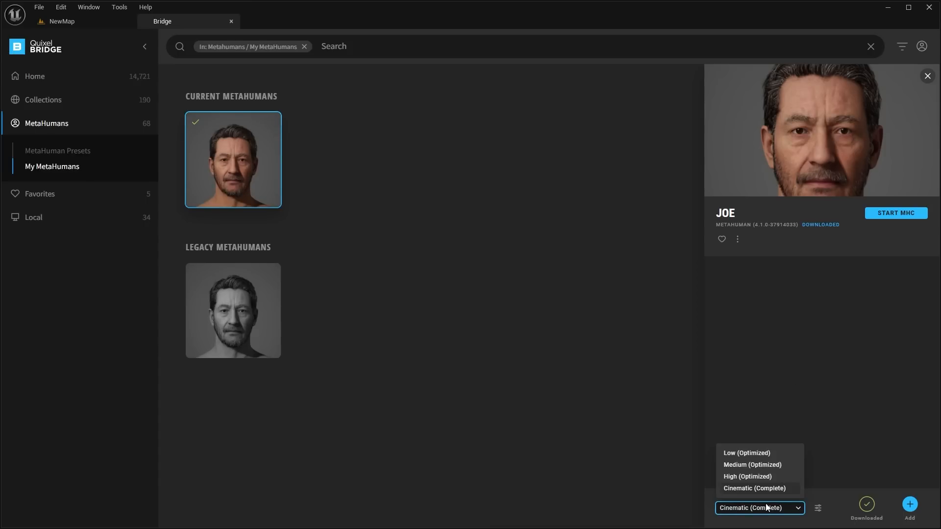
{"action": "mouse_move", "coordinate": [746, 456]}
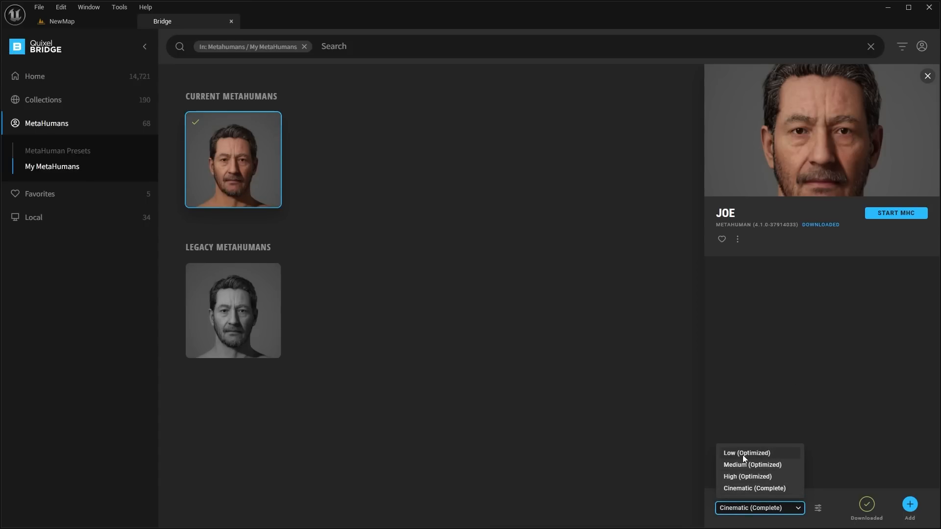
{"action": "mouse_move", "coordinate": [757, 482]}
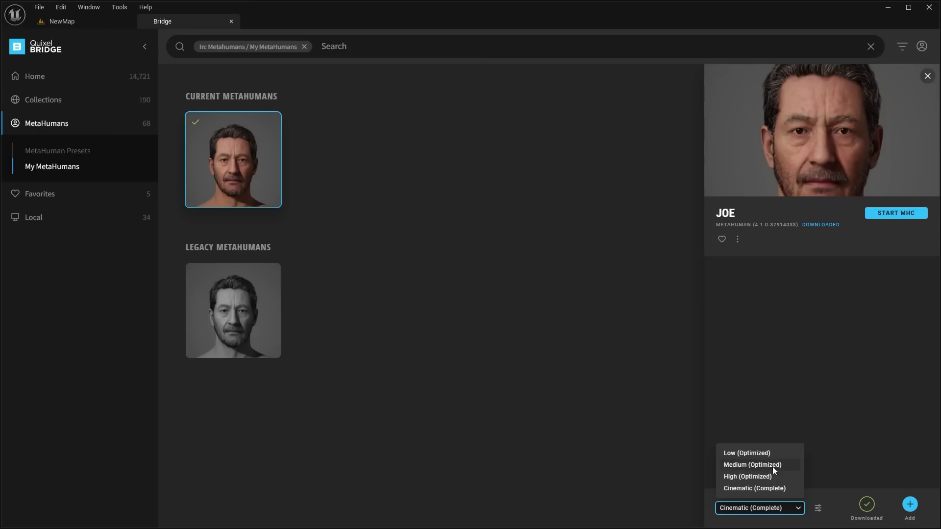
{"action": "mouse_move", "coordinate": [774, 490]}
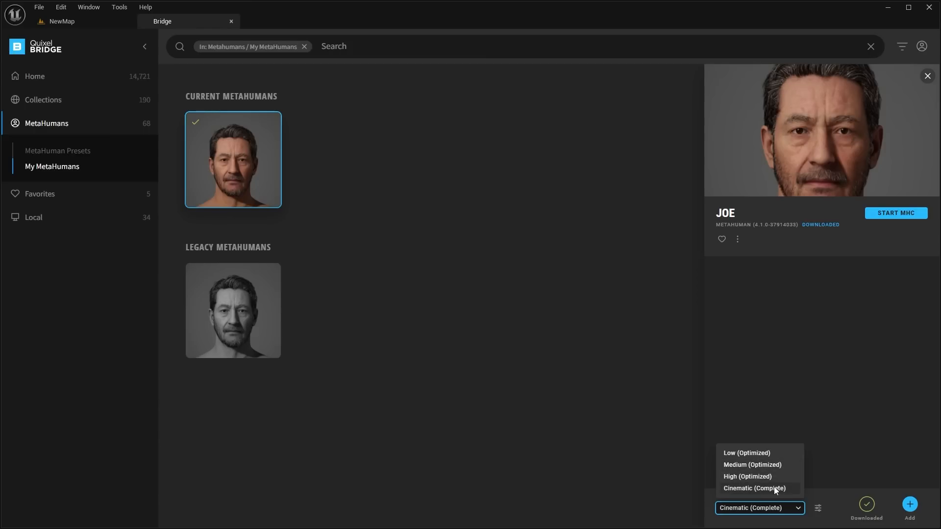
{"action": "mouse_move", "coordinate": [754, 488]}
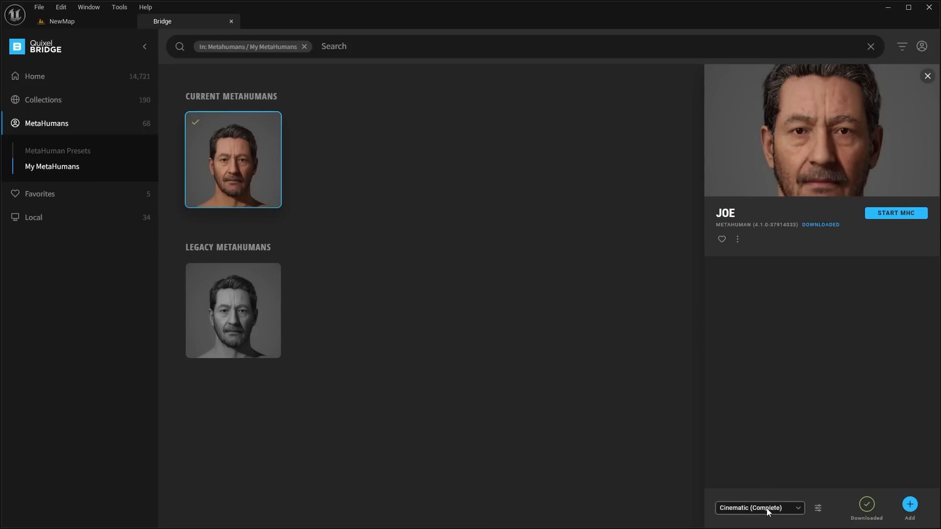
{"action": "left_click", "coordinate": [758, 508]}
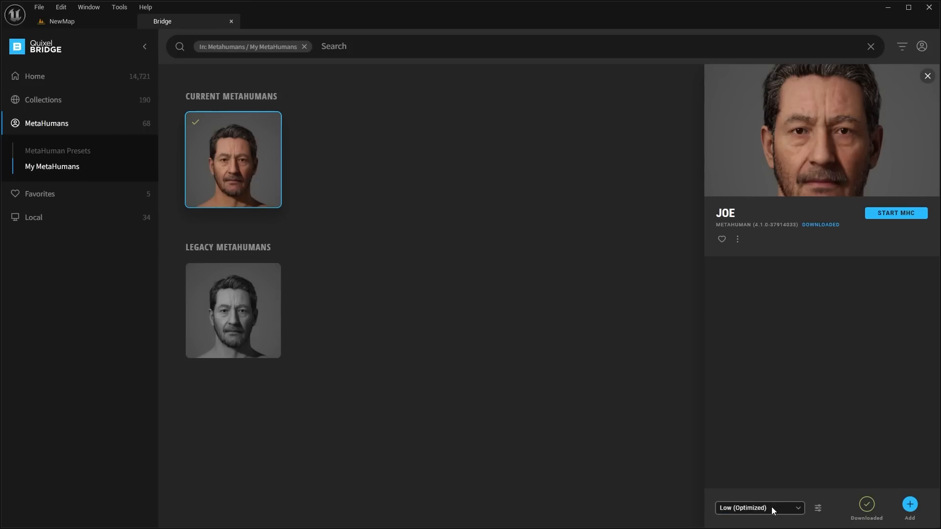
{"action": "mouse_move", "coordinate": [759, 513]}
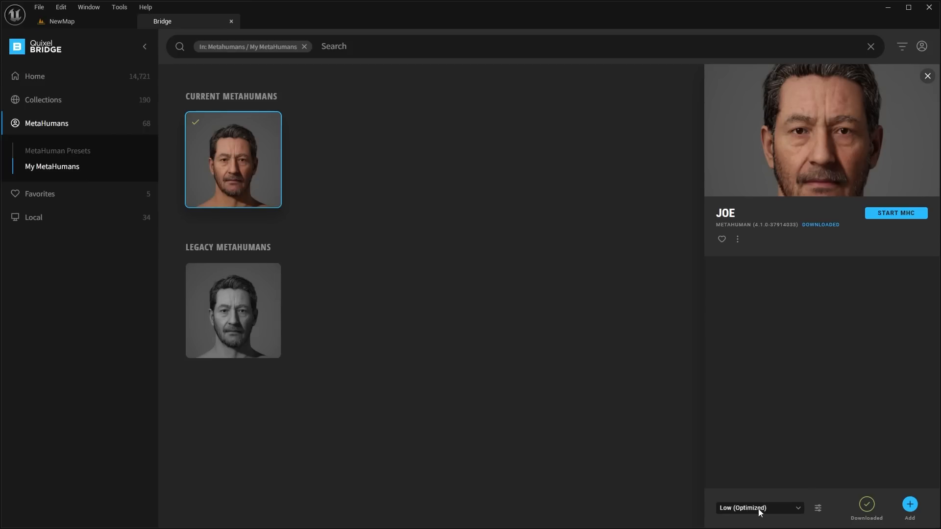
{"action": "mouse_move", "coordinate": [875, 371]}
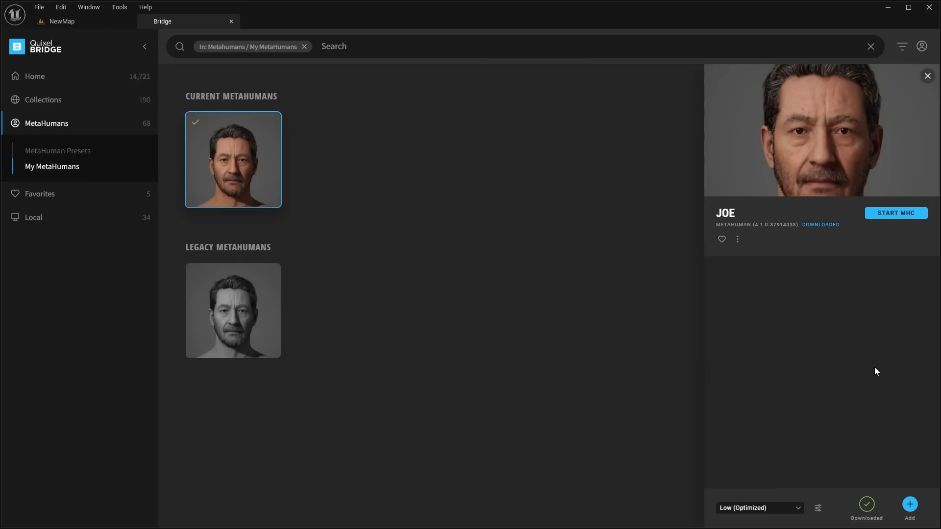
{"action": "mouse_move", "coordinate": [866, 504]}
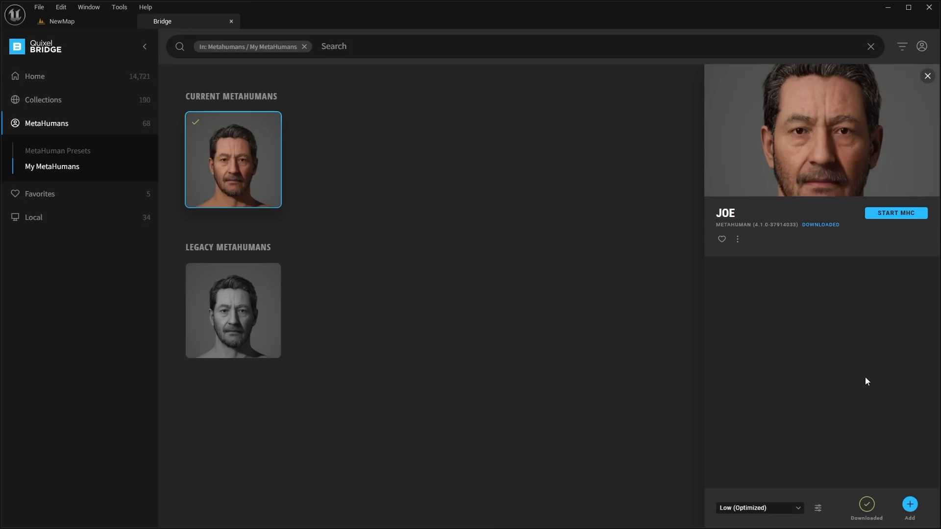
{"action": "mouse_move", "coordinate": [911, 467]}
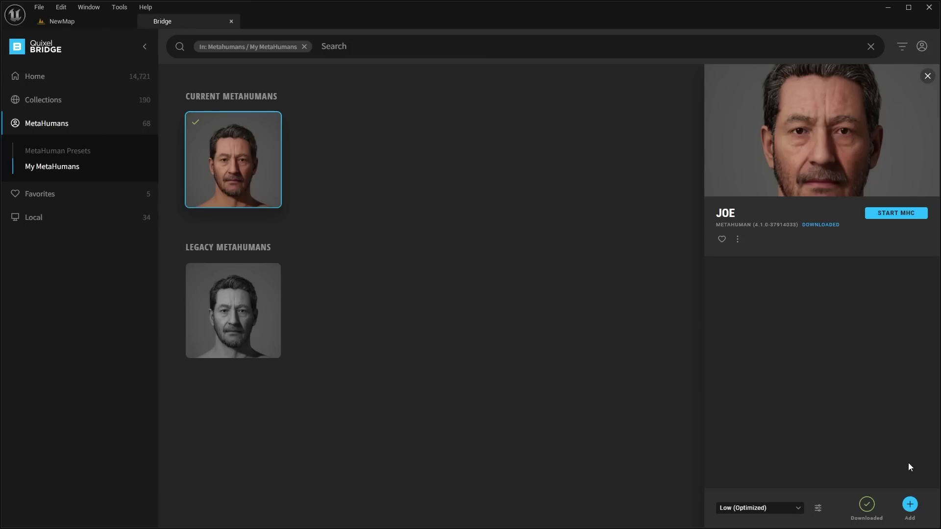
{"action": "mouse_move", "coordinate": [807, 315]}
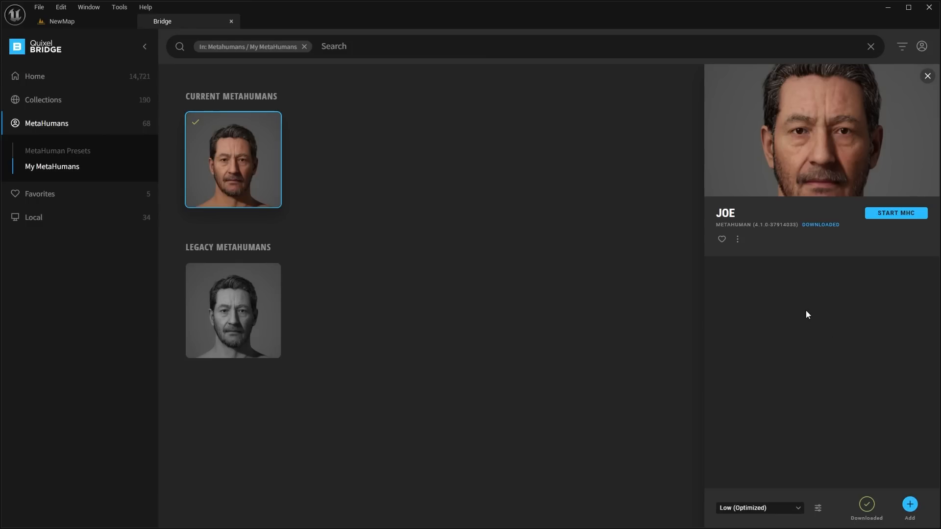